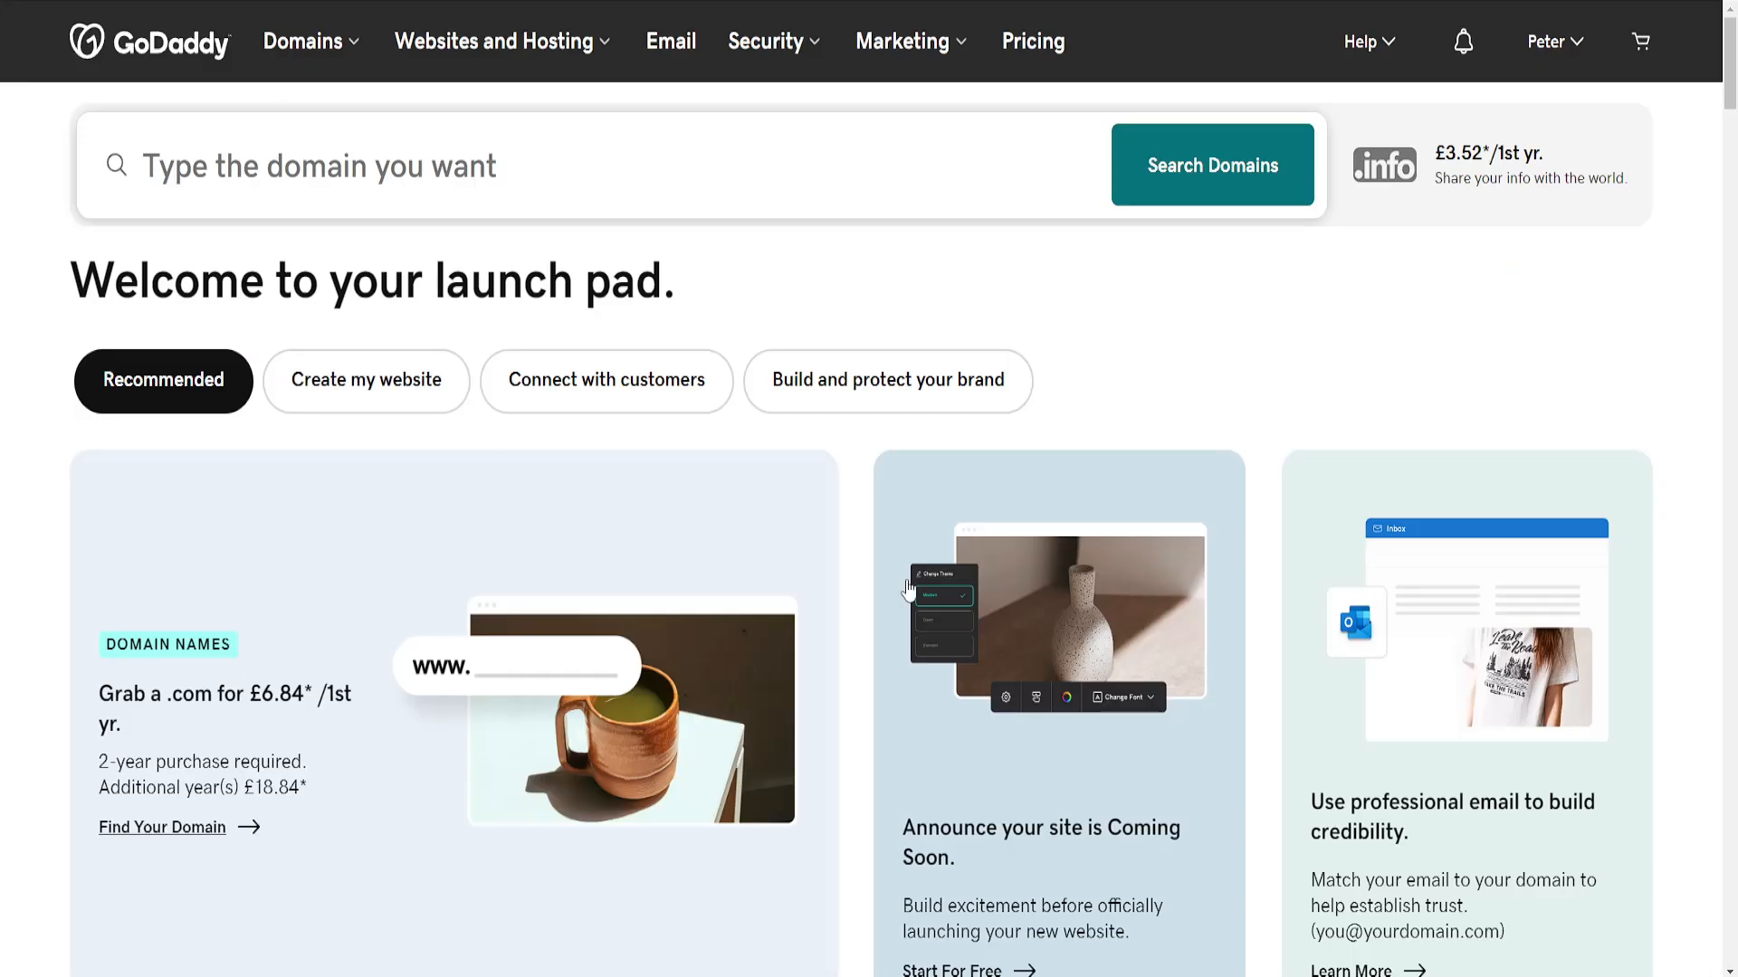
mouse_move(1567, 98)
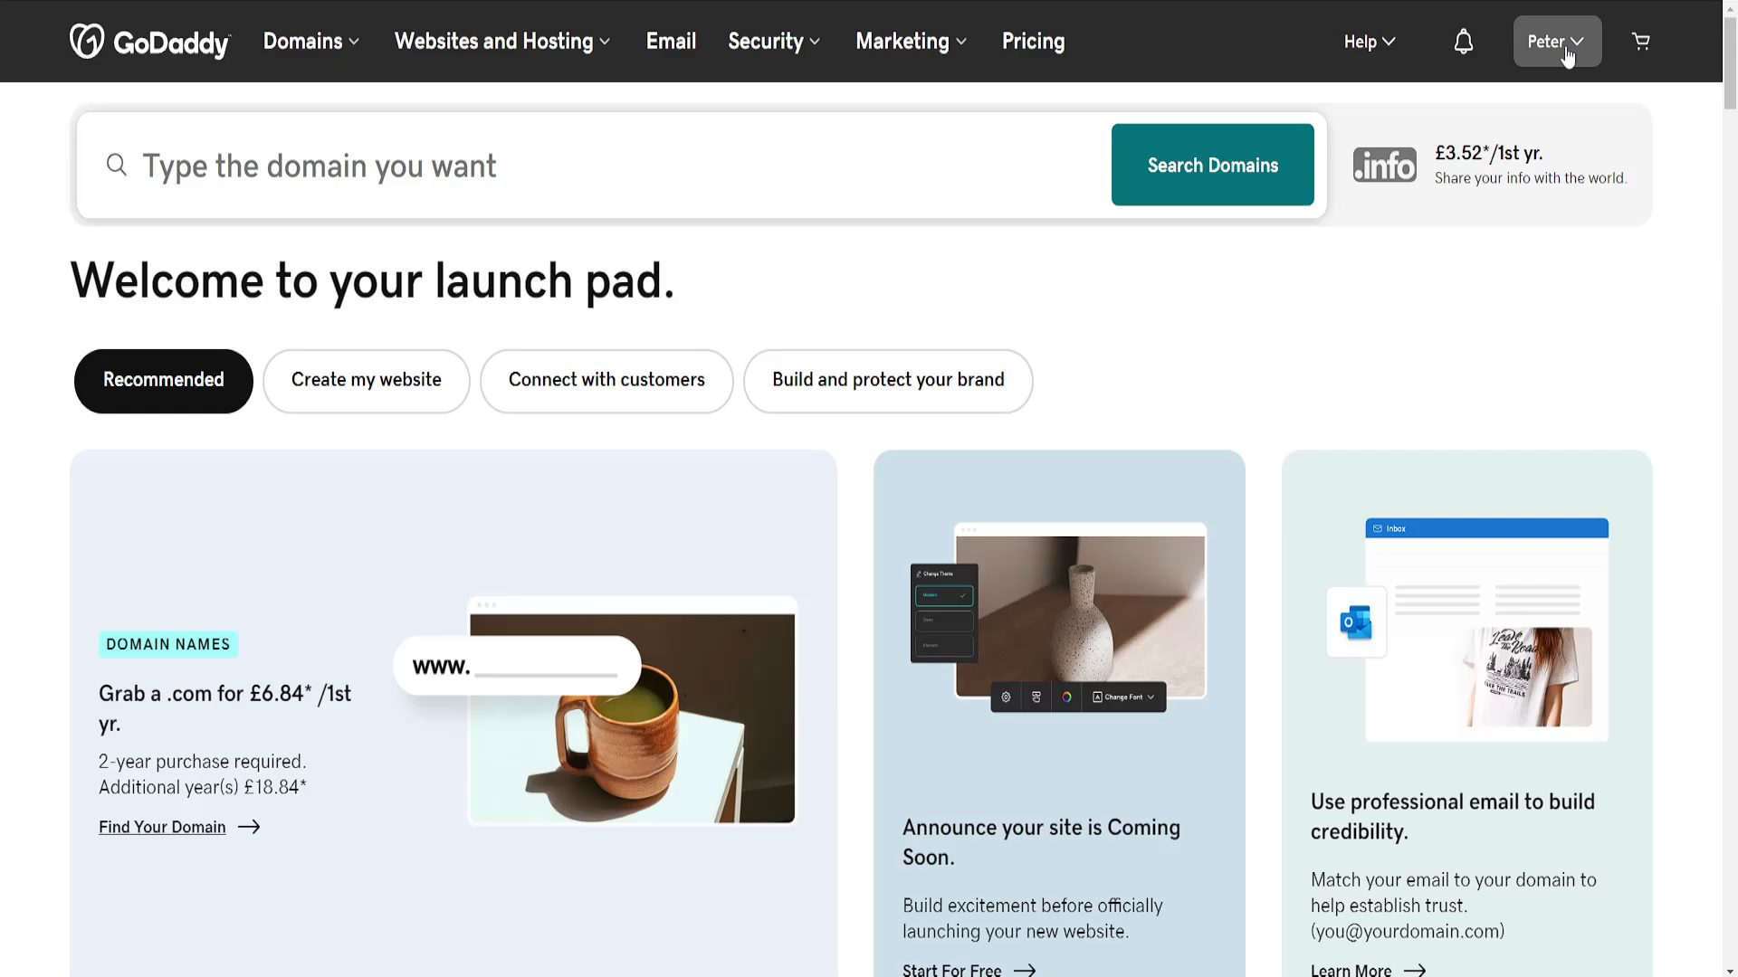
Step: Open the Peter account menu at the top right of the launch pad
click(1556, 42)
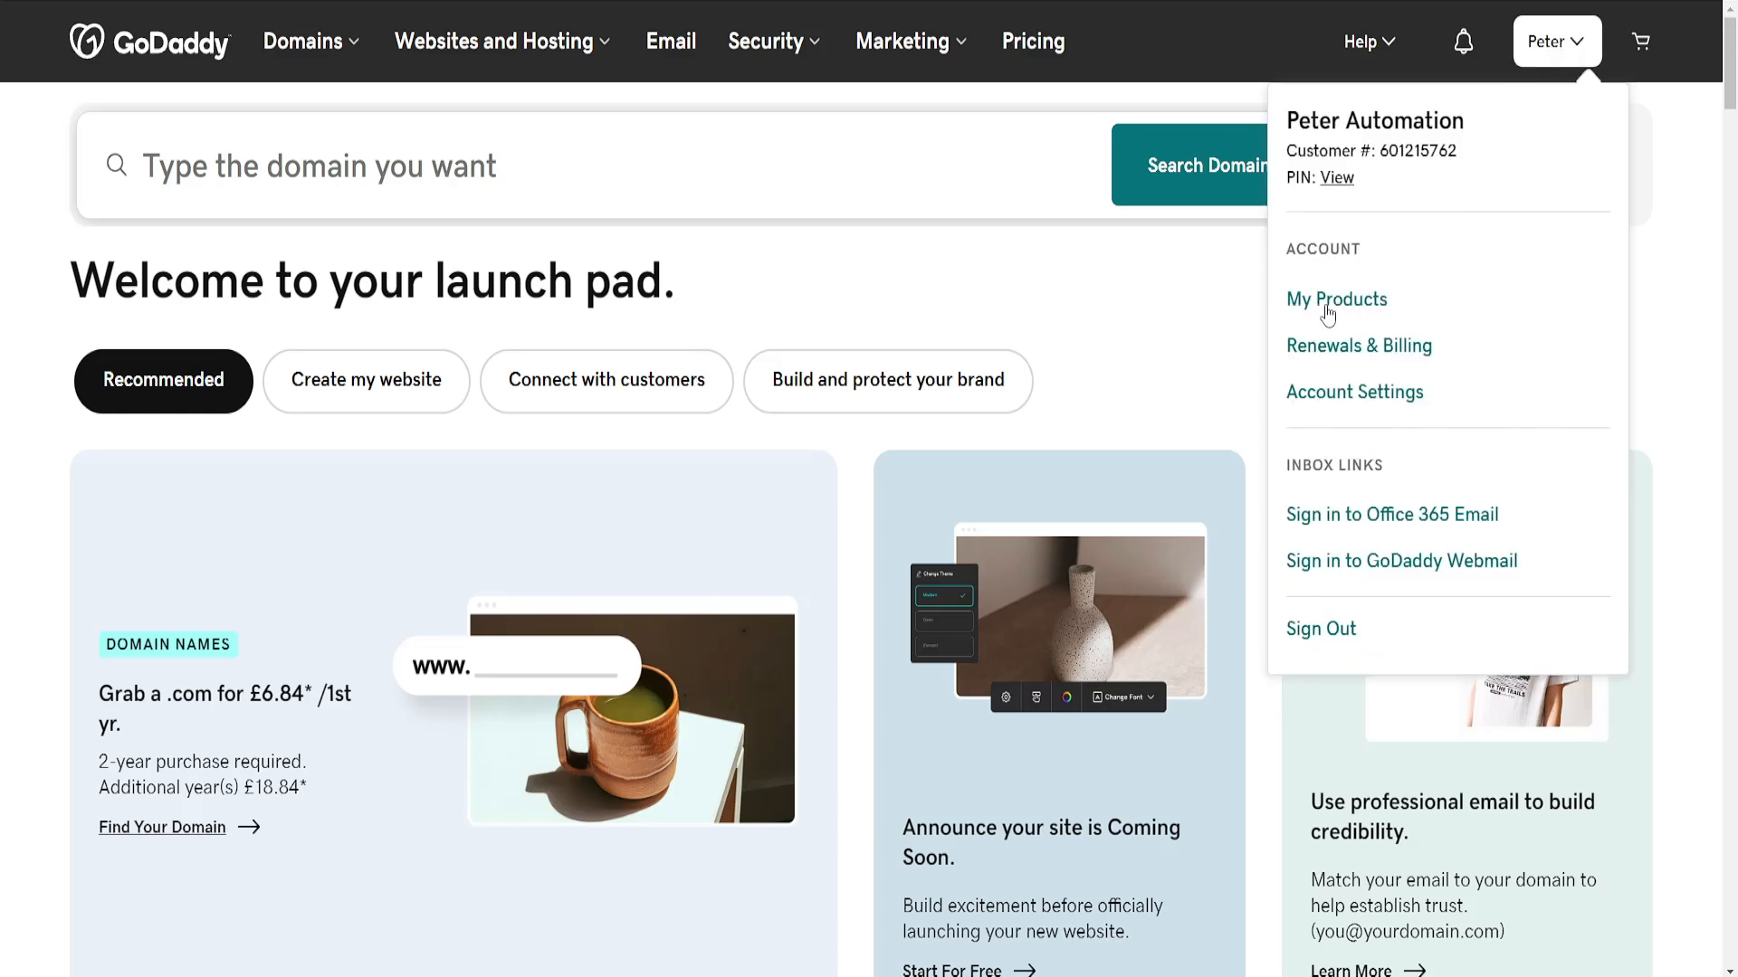
Step: Go to My Products and expand the Websites + Marketing product list
click(1336, 299)
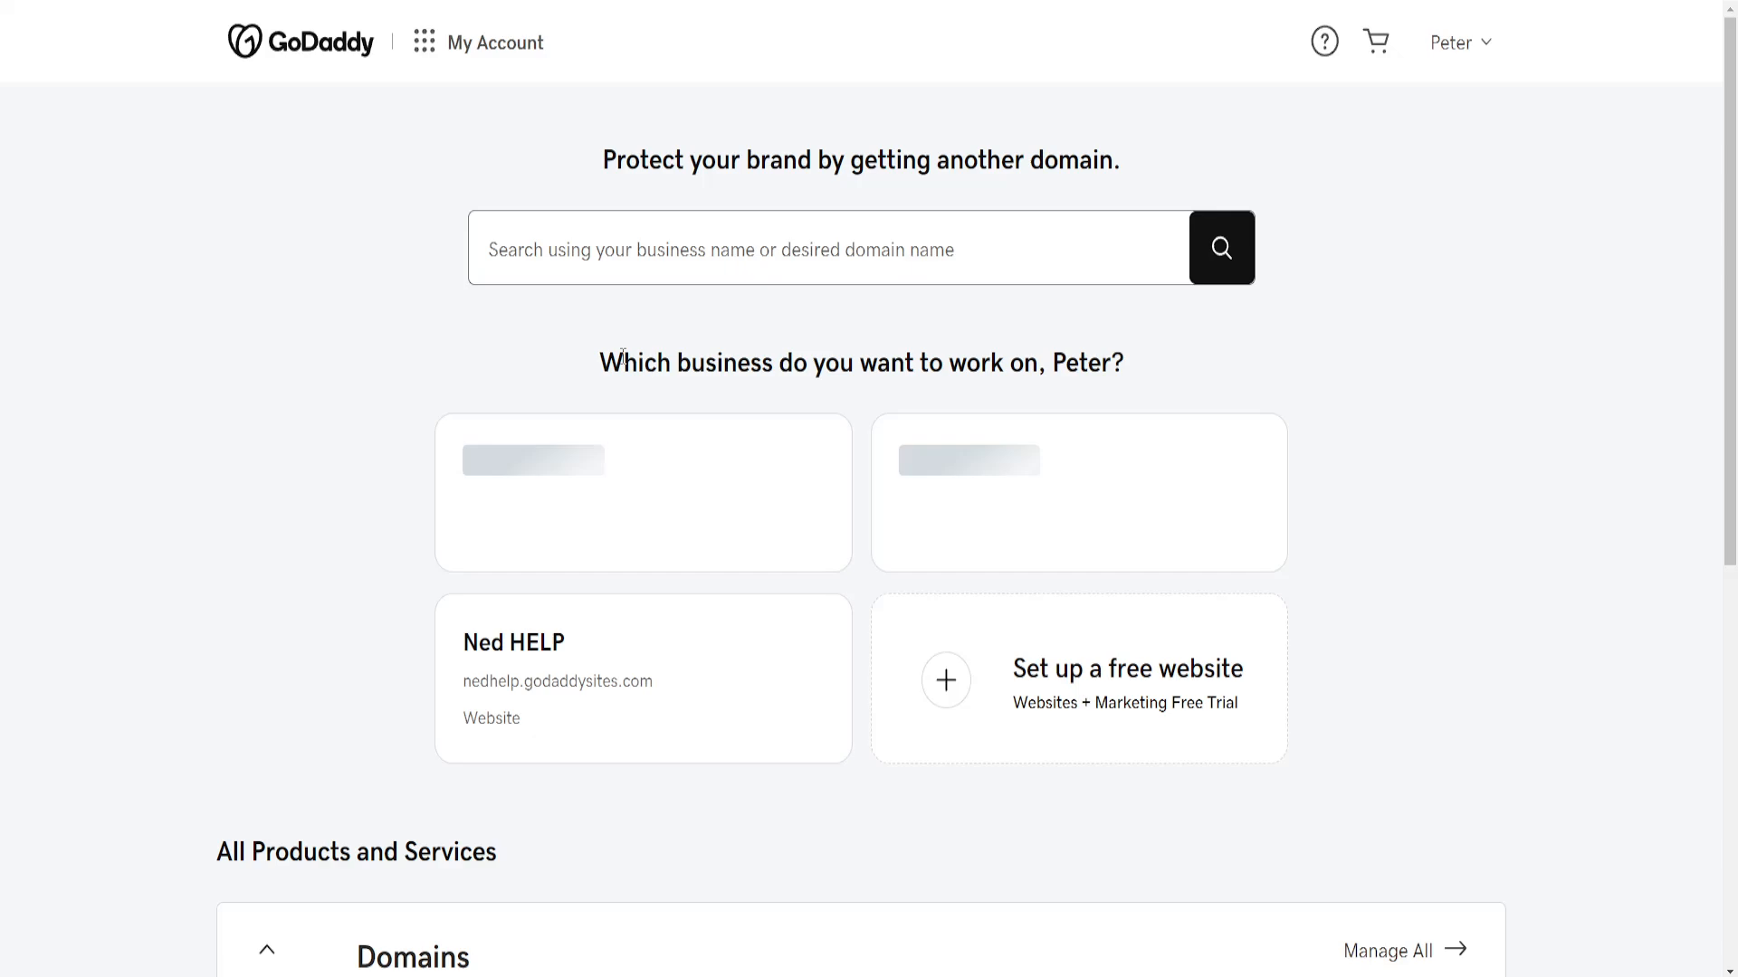
scroll(down, 3)
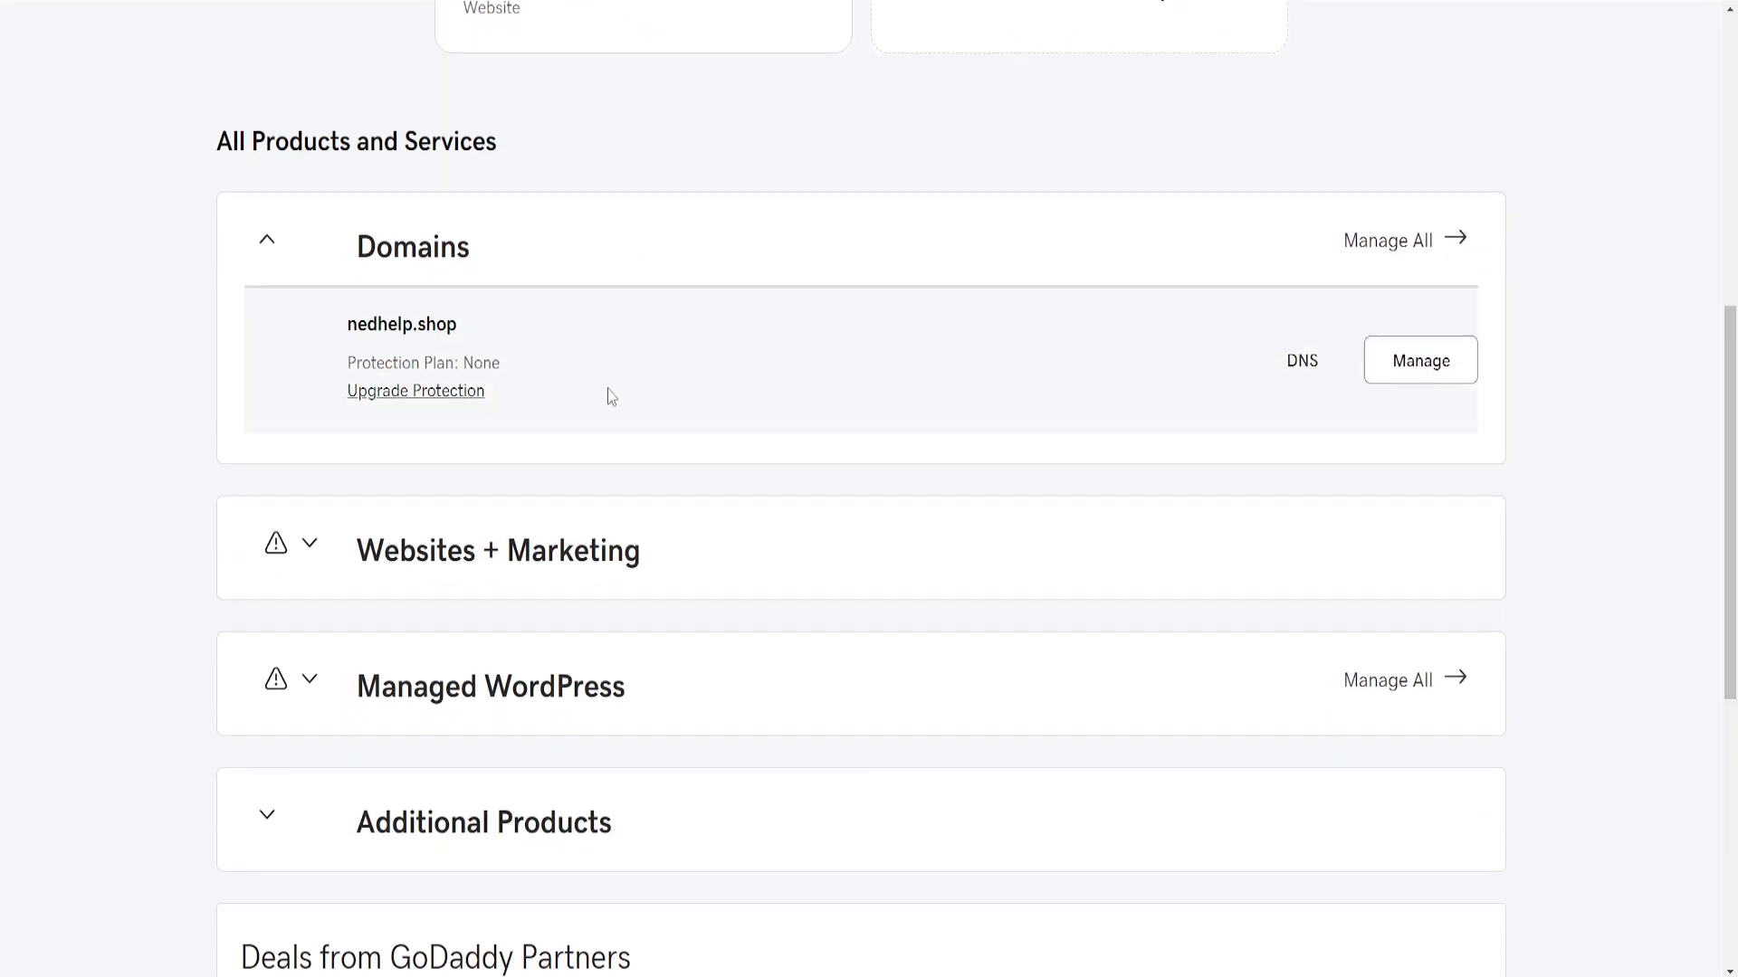
mouse_move(396, 552)
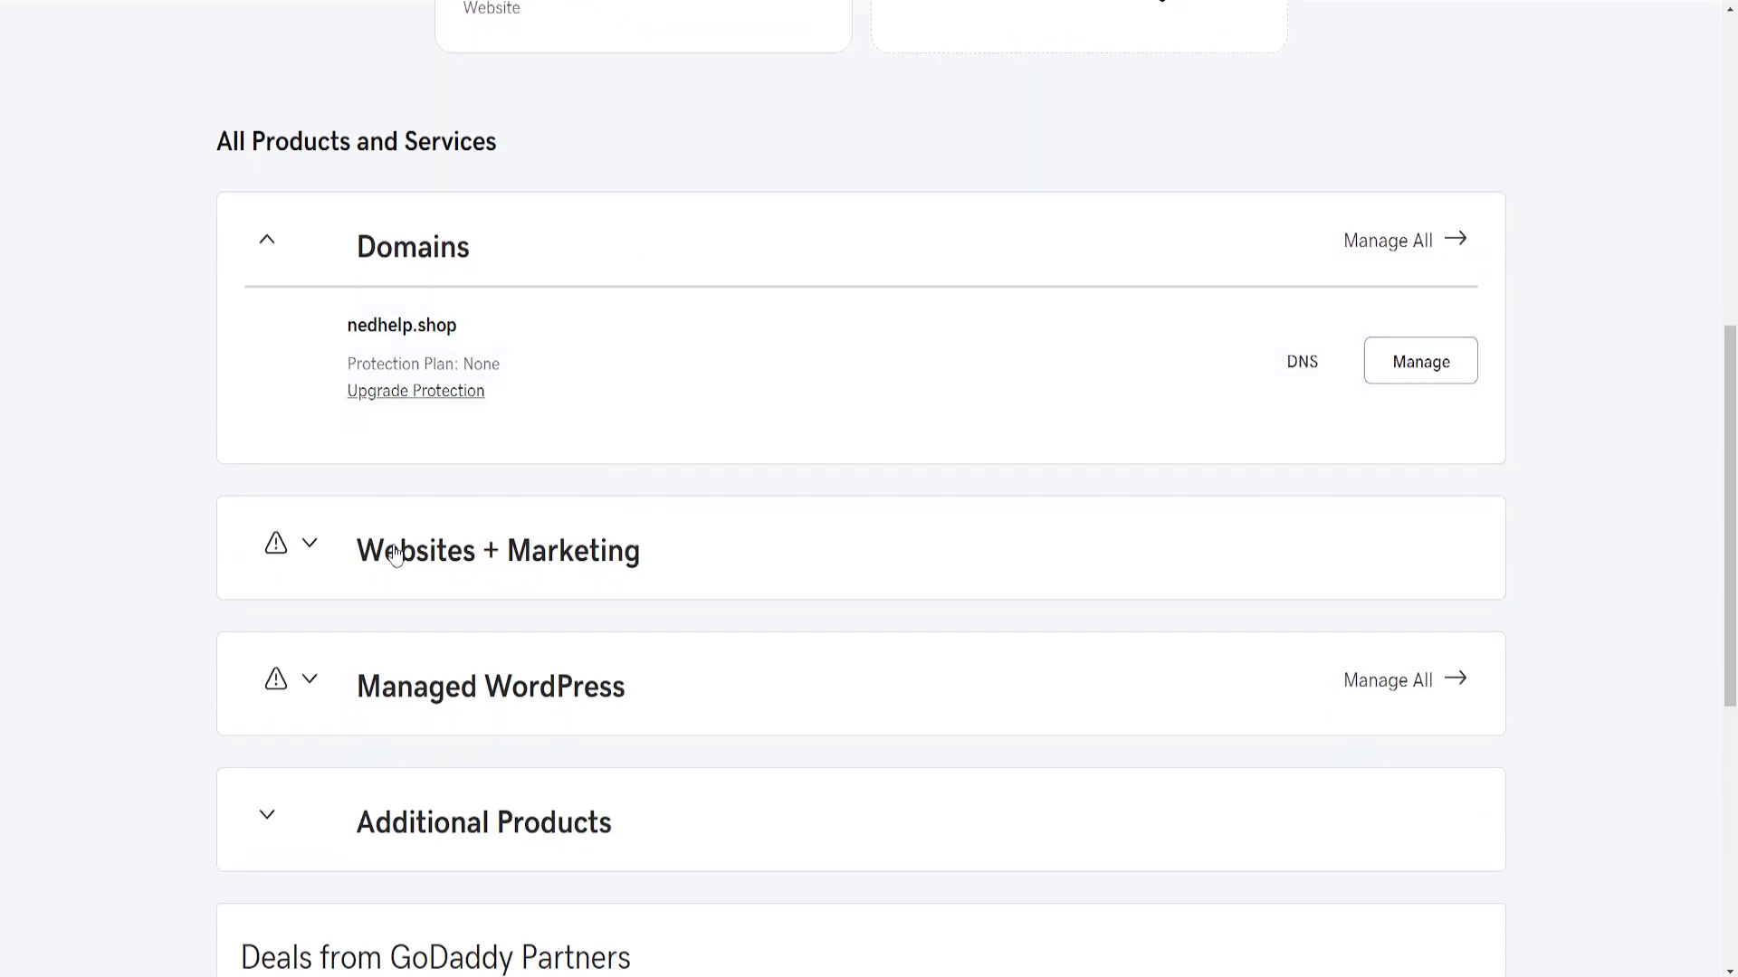
click(309, 543)
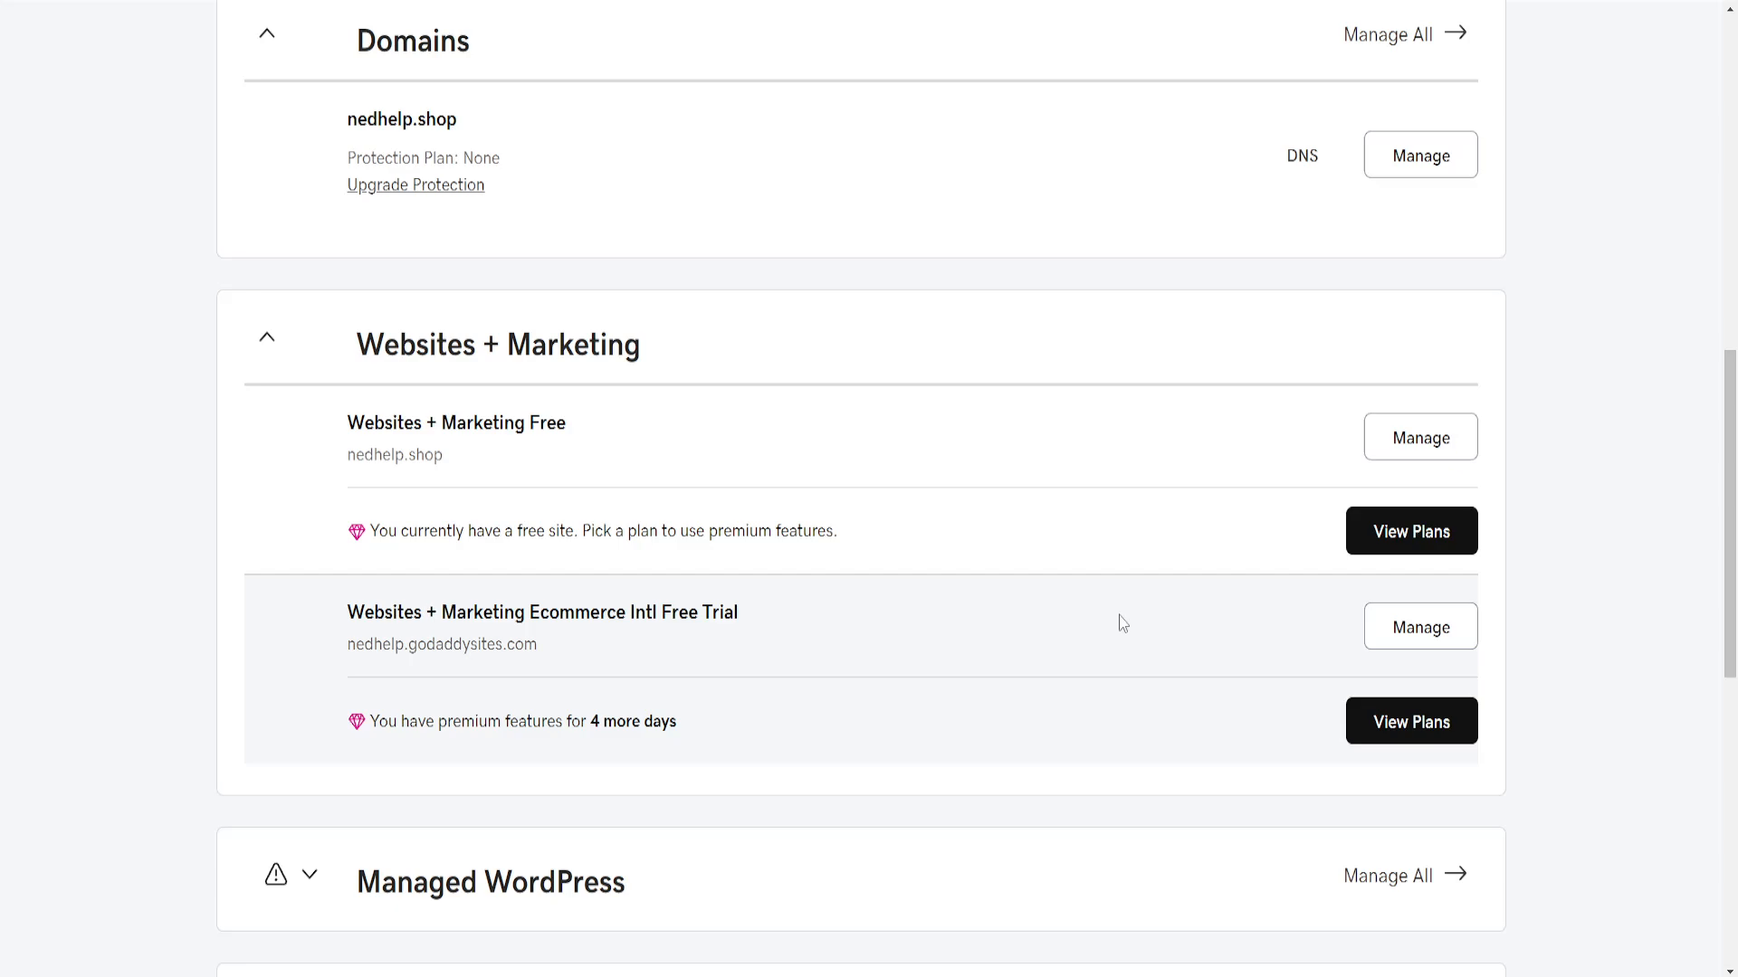
mouse_move(970, 373)
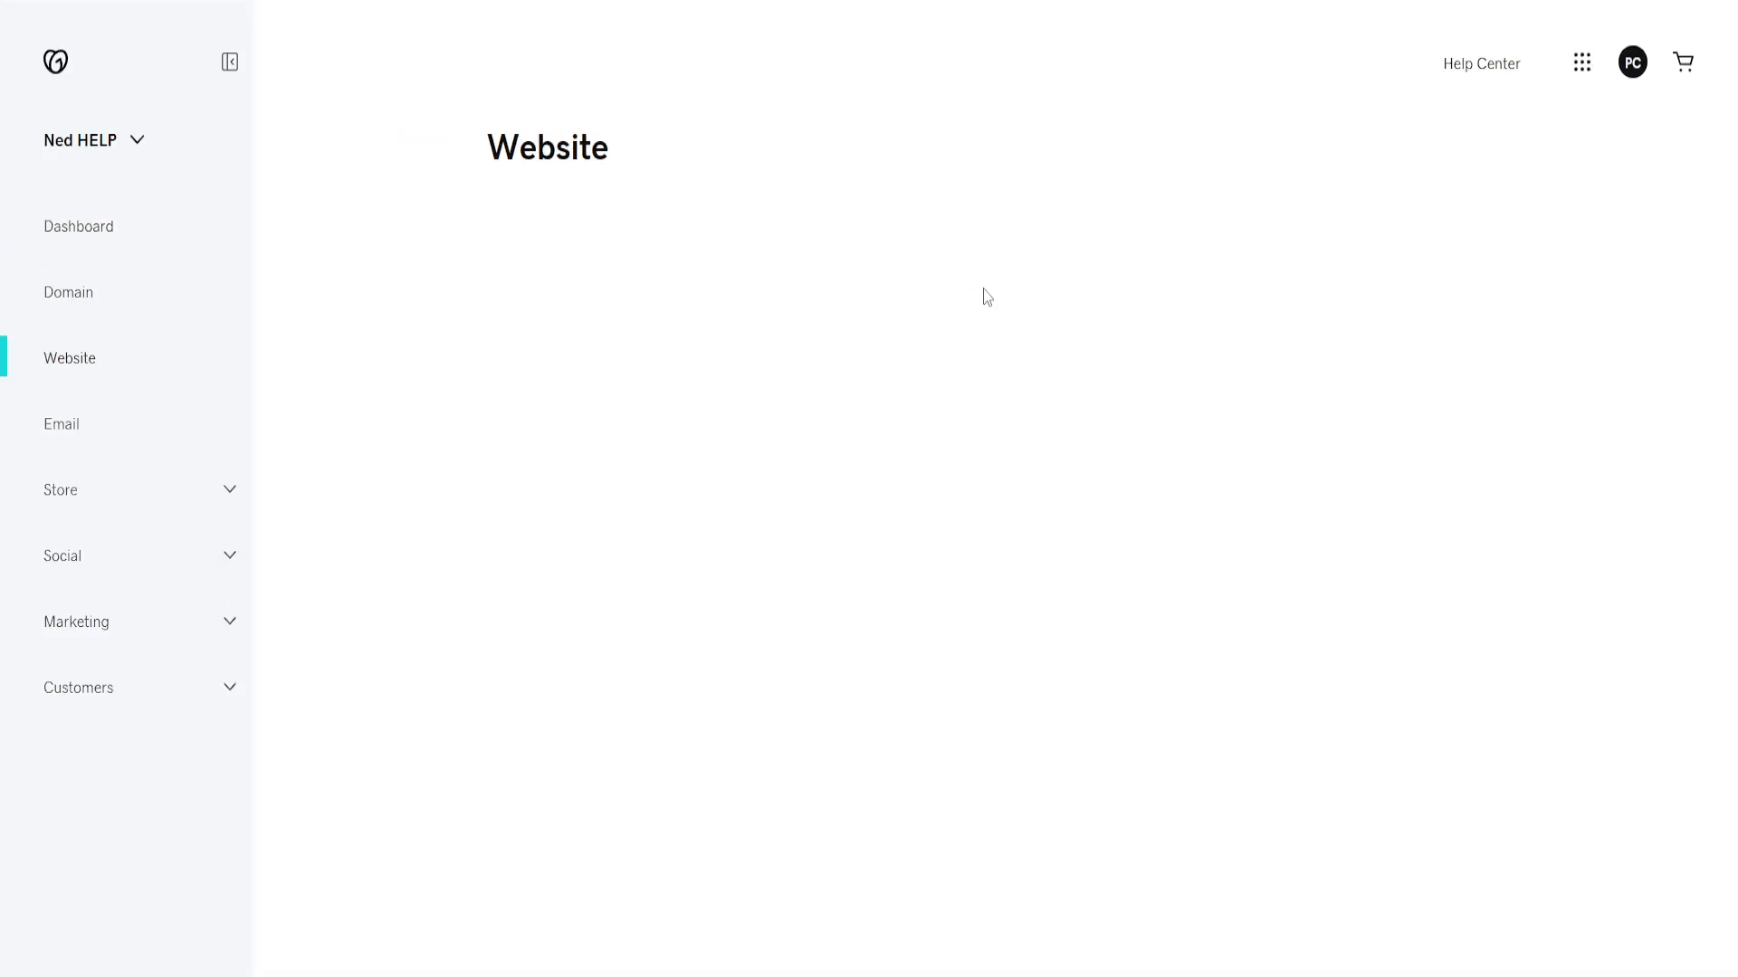
Step: Choose Edit Website on the Ned HELP website dashboard
scroll(down, 3)
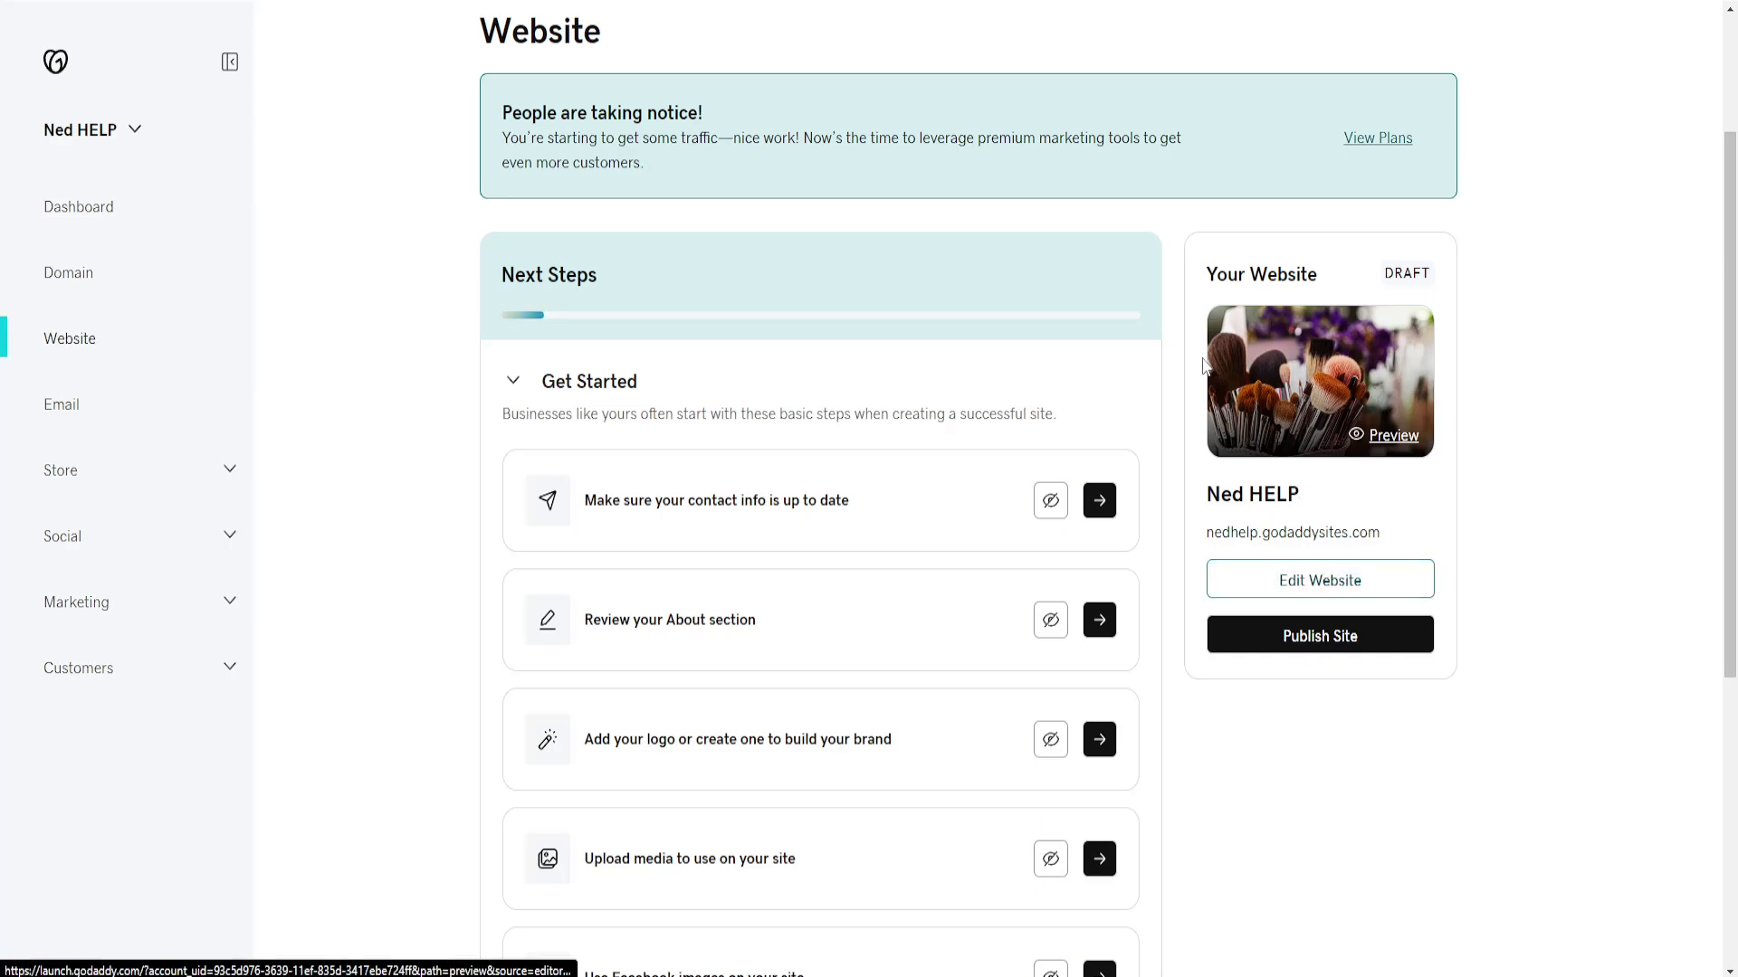
click(1319, 579)
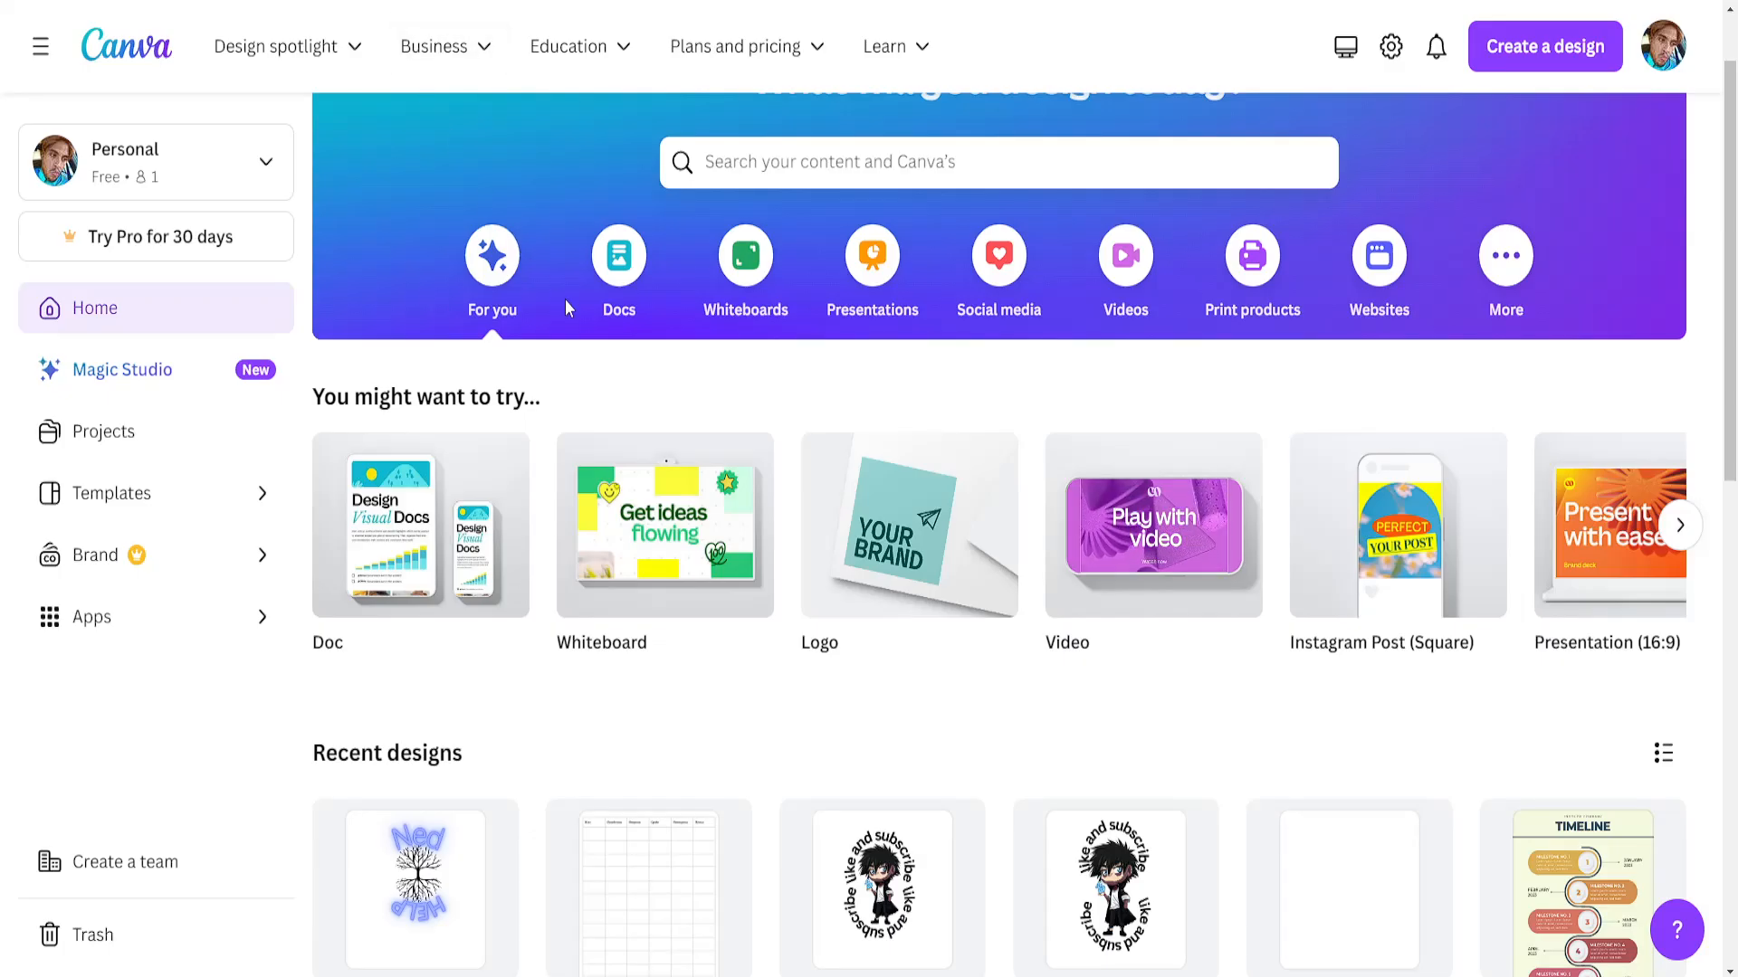
Step: Open the Ned logo from Recent designs and bring up its Share panel
scroll(down, 3)
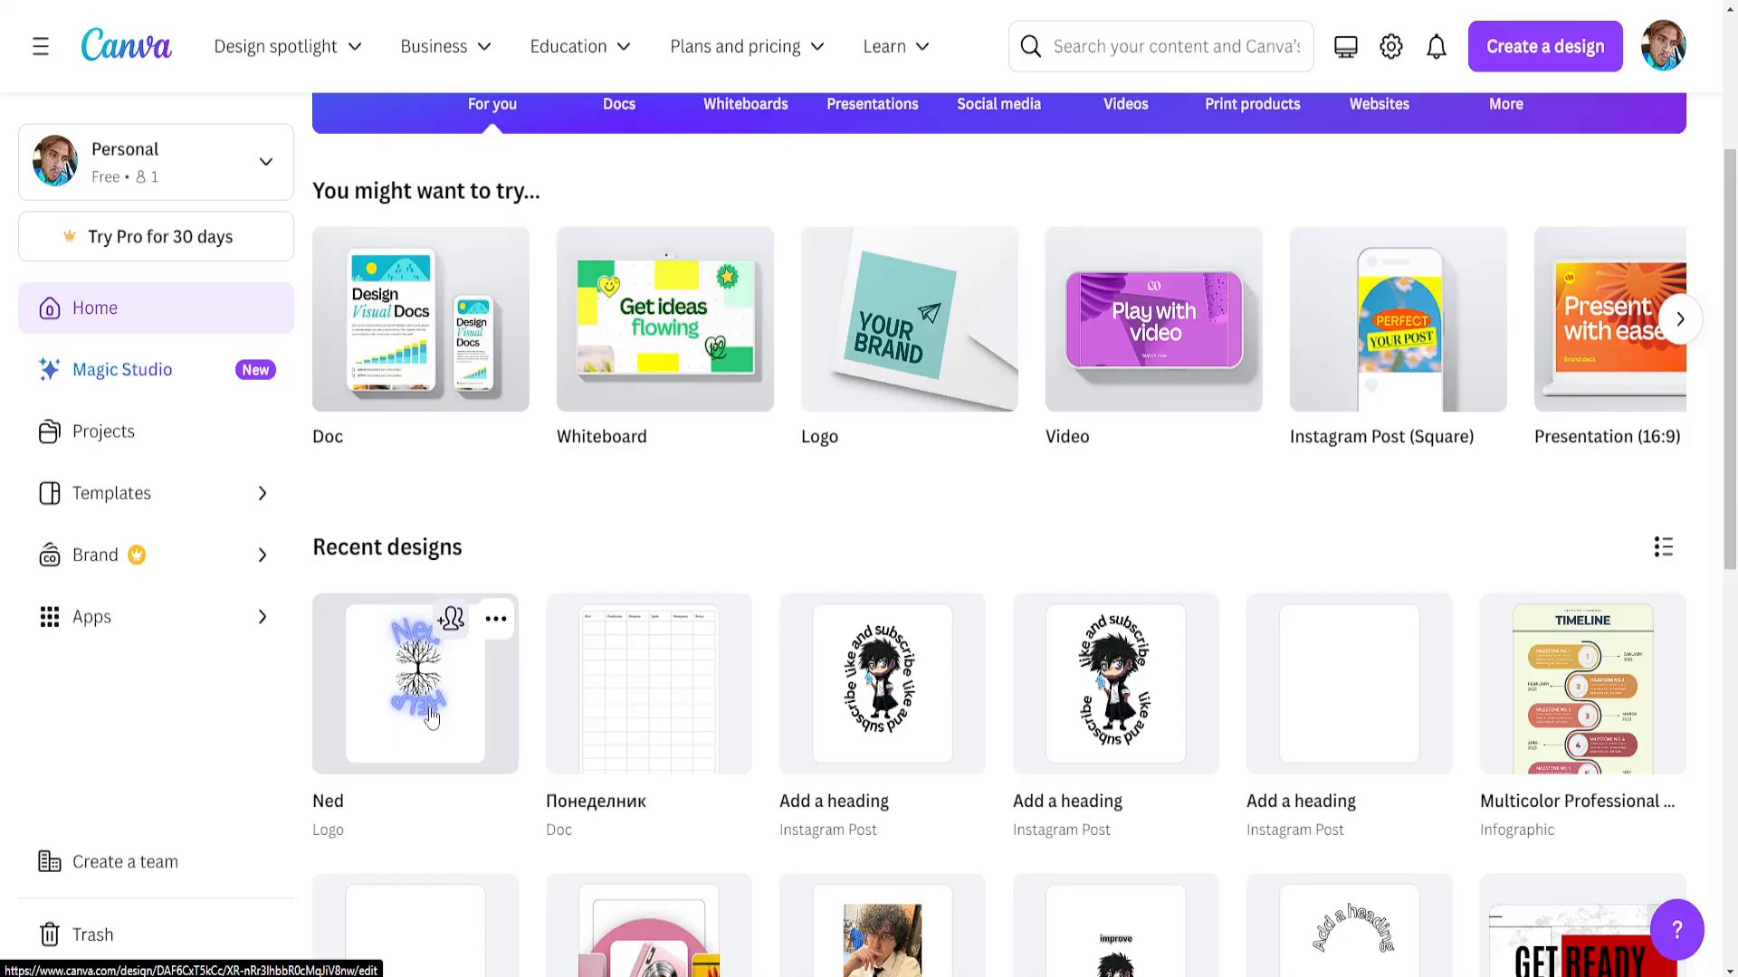
click(415, 684)
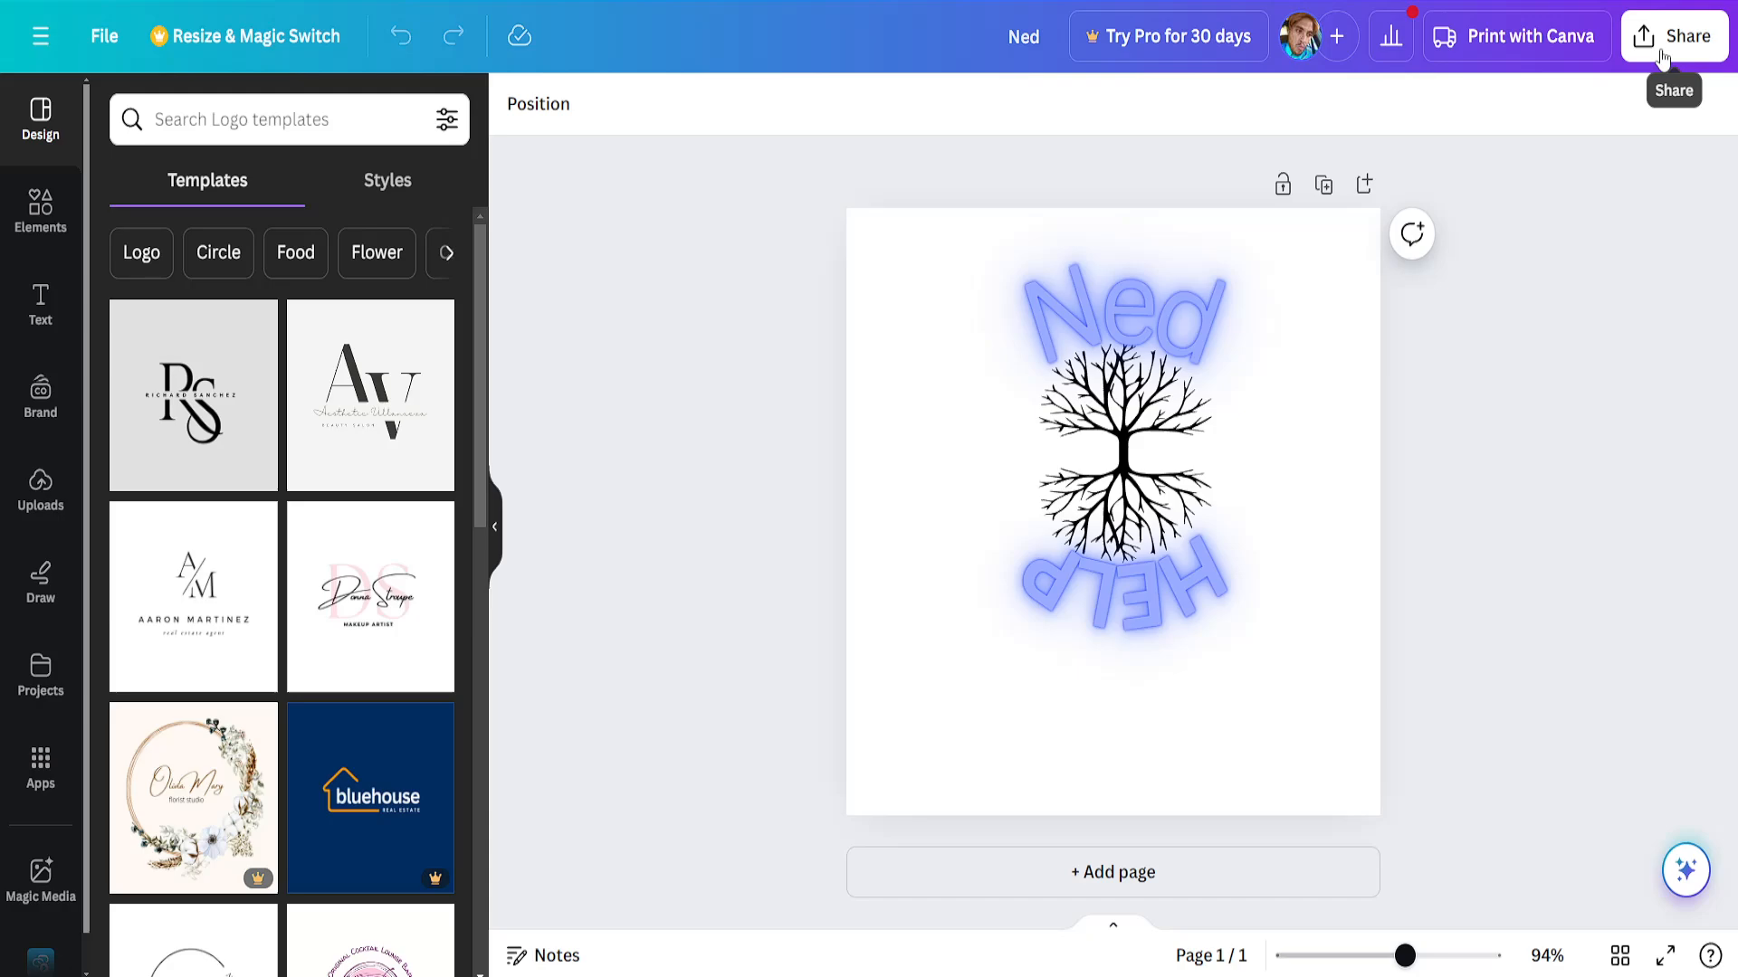
click(1683, 36)
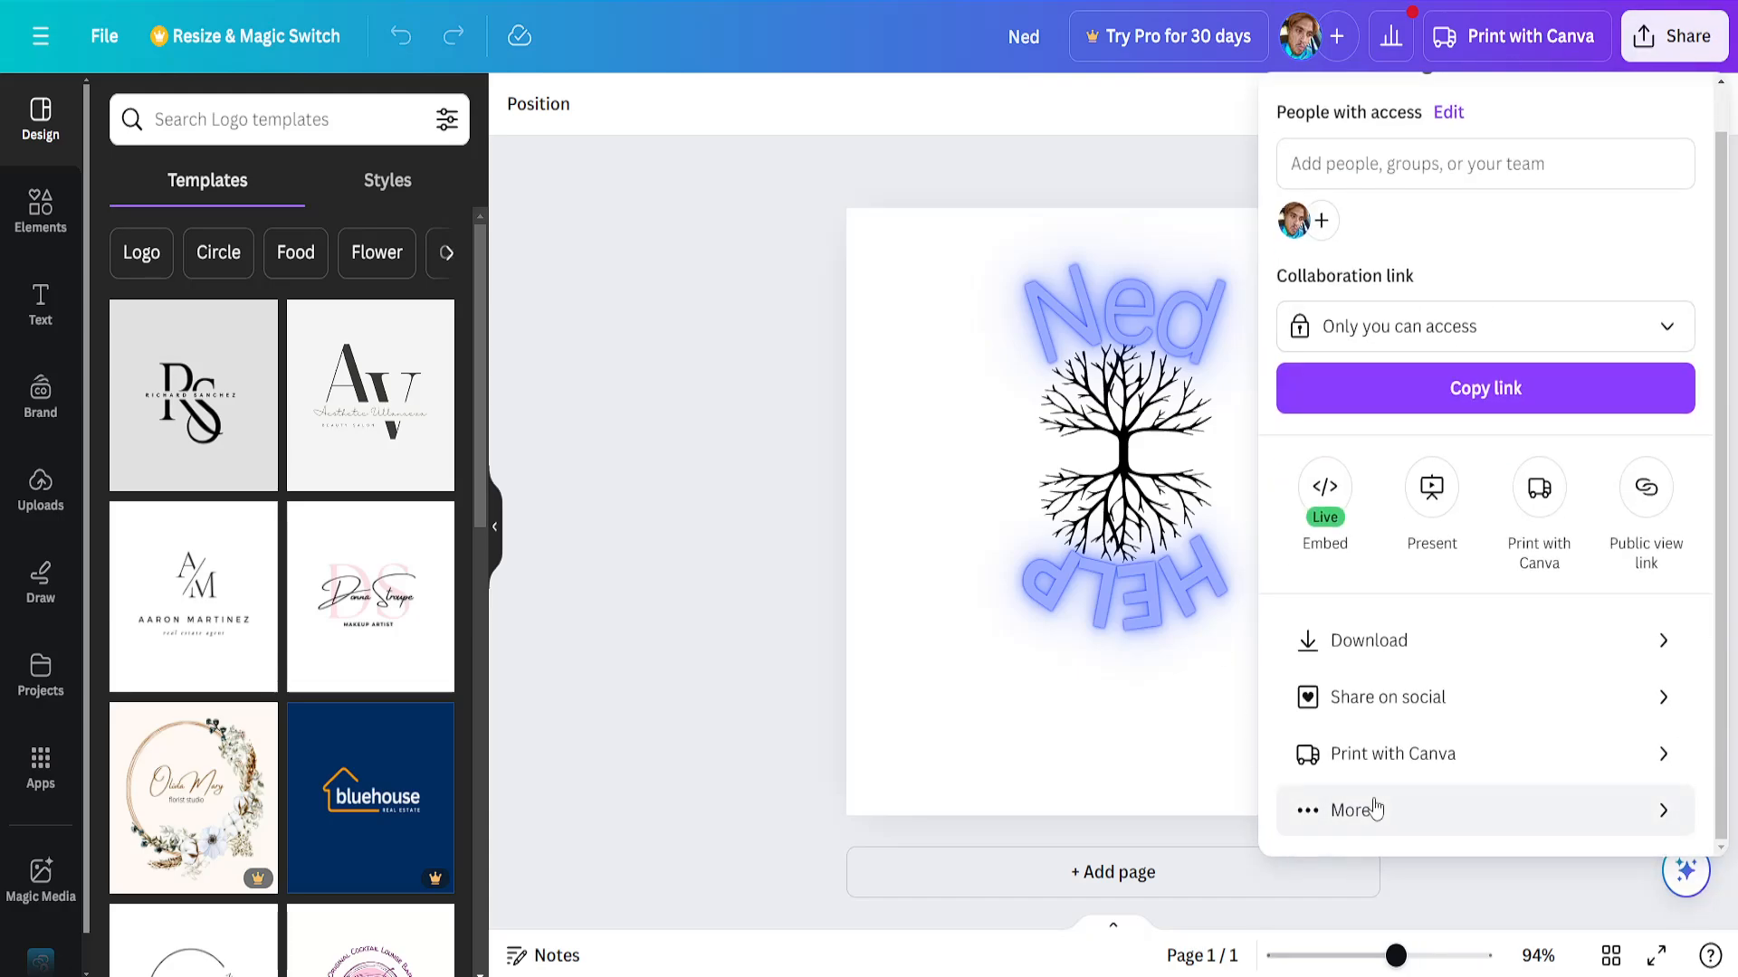
Step: Generate the Embed option under More and copy the Ned logo's HTML embed code
click(1354, 811)
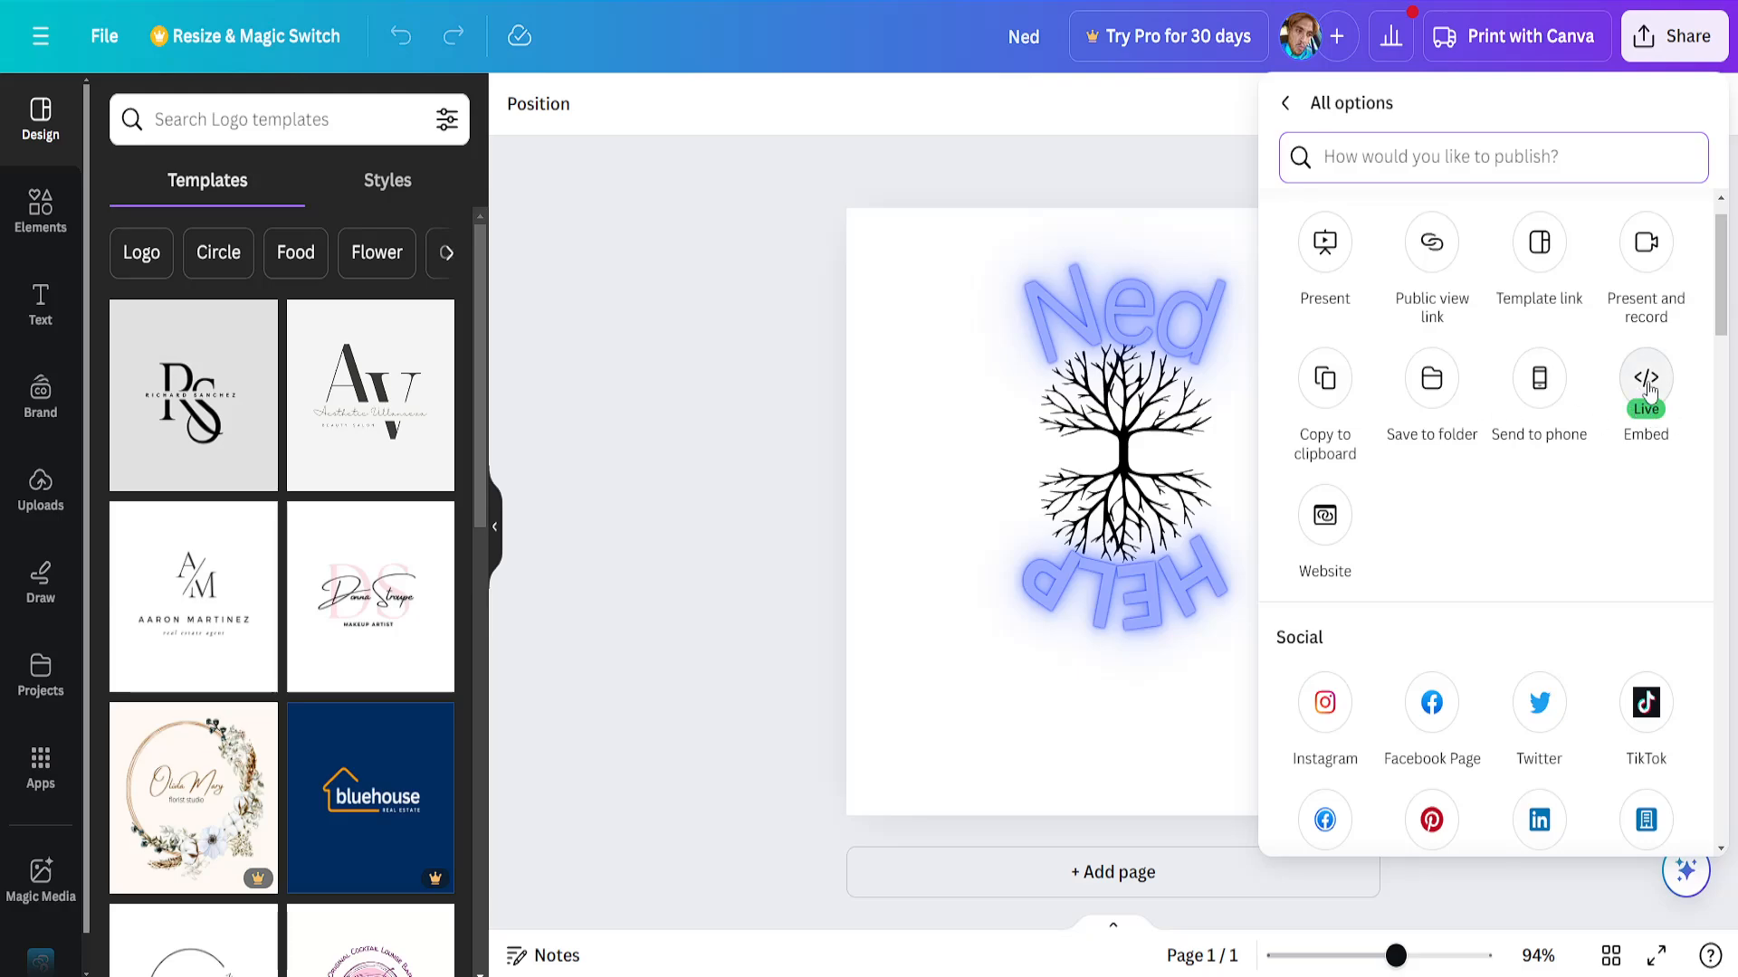
click(1645, 377)
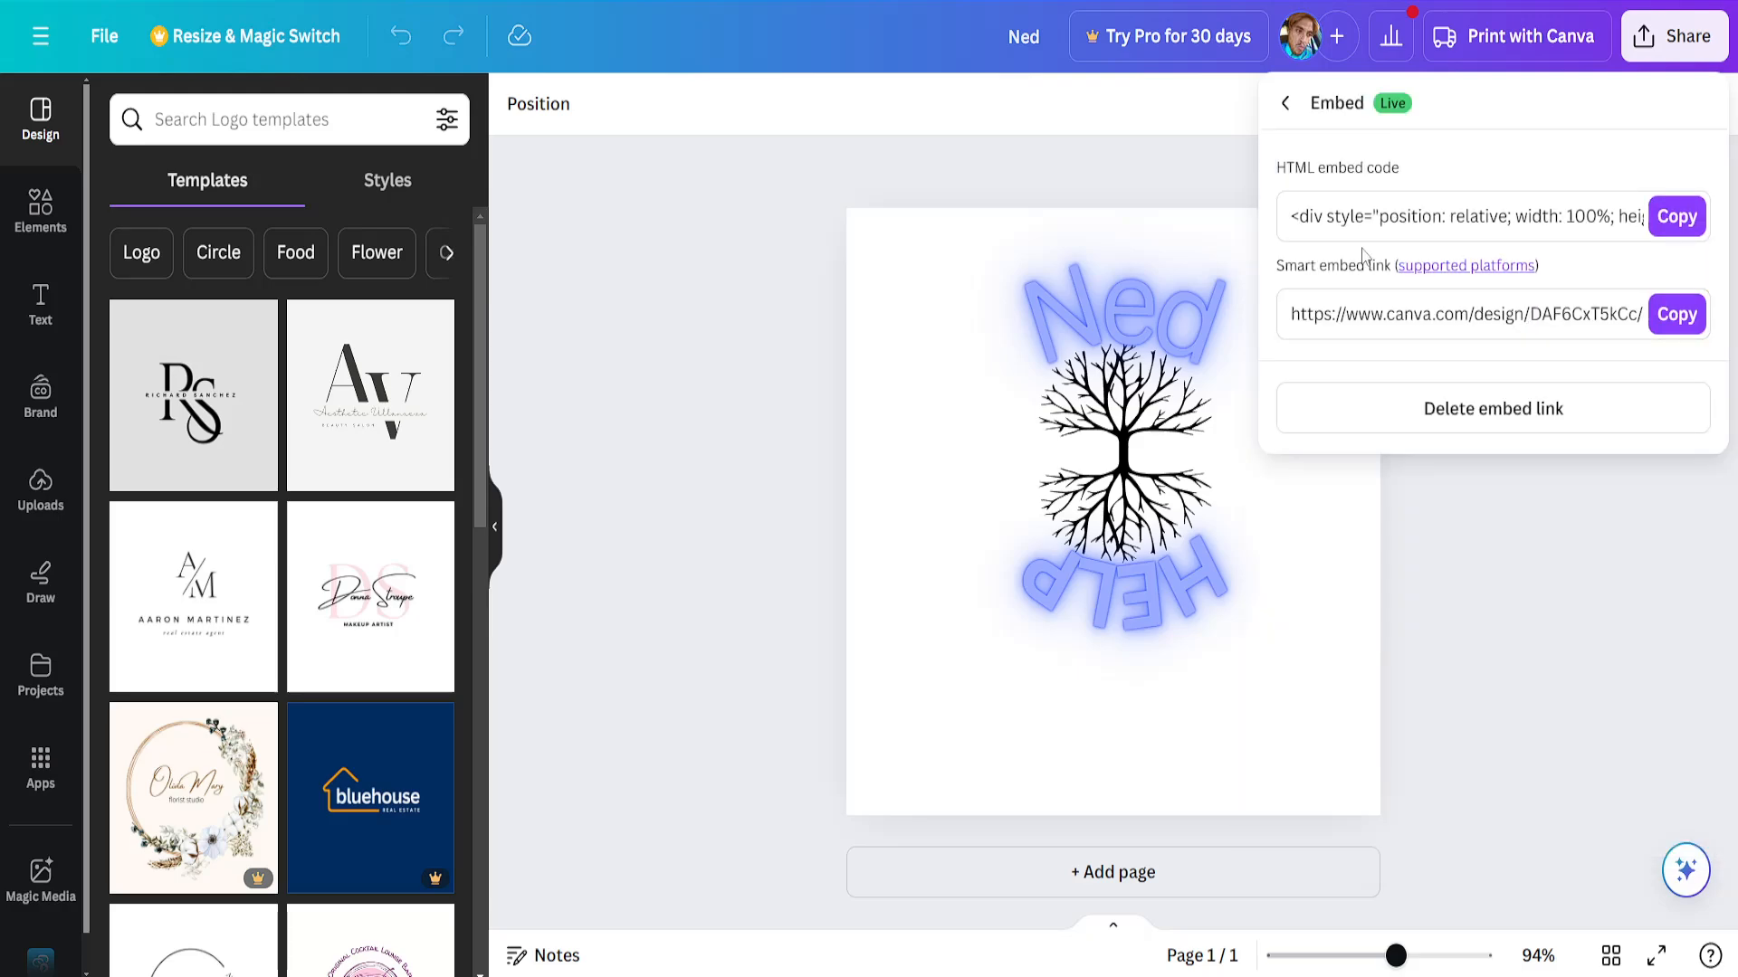
click(1676, 216)
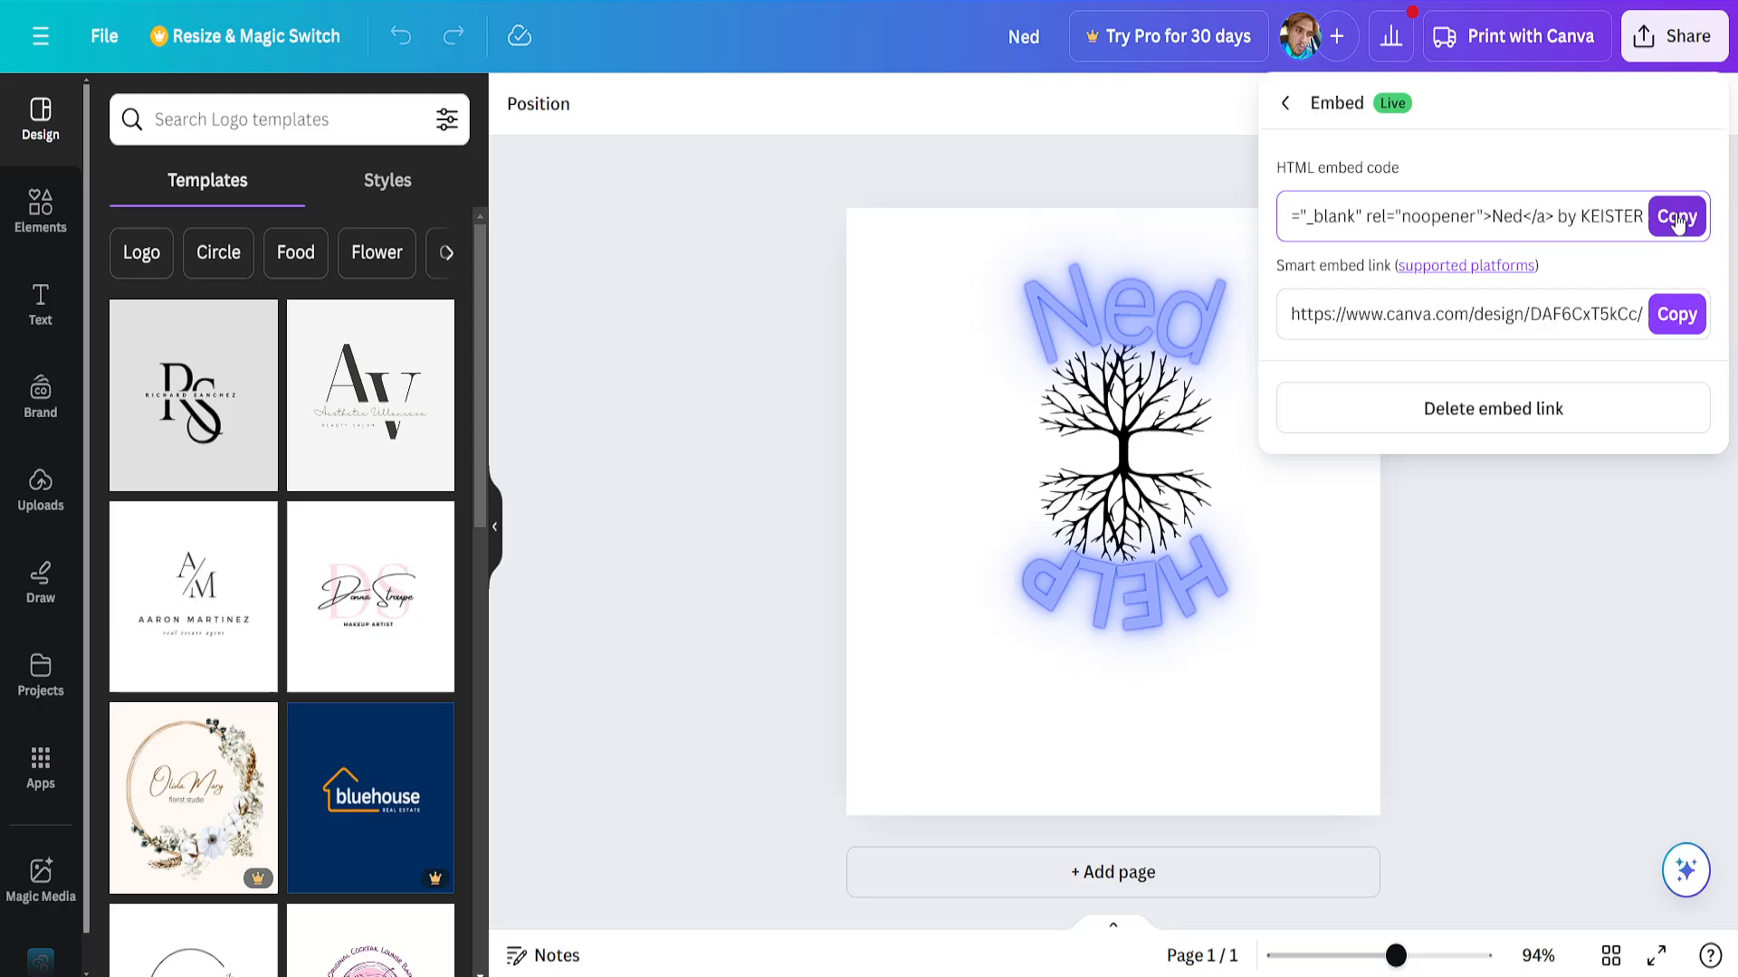
click(1676, 216)
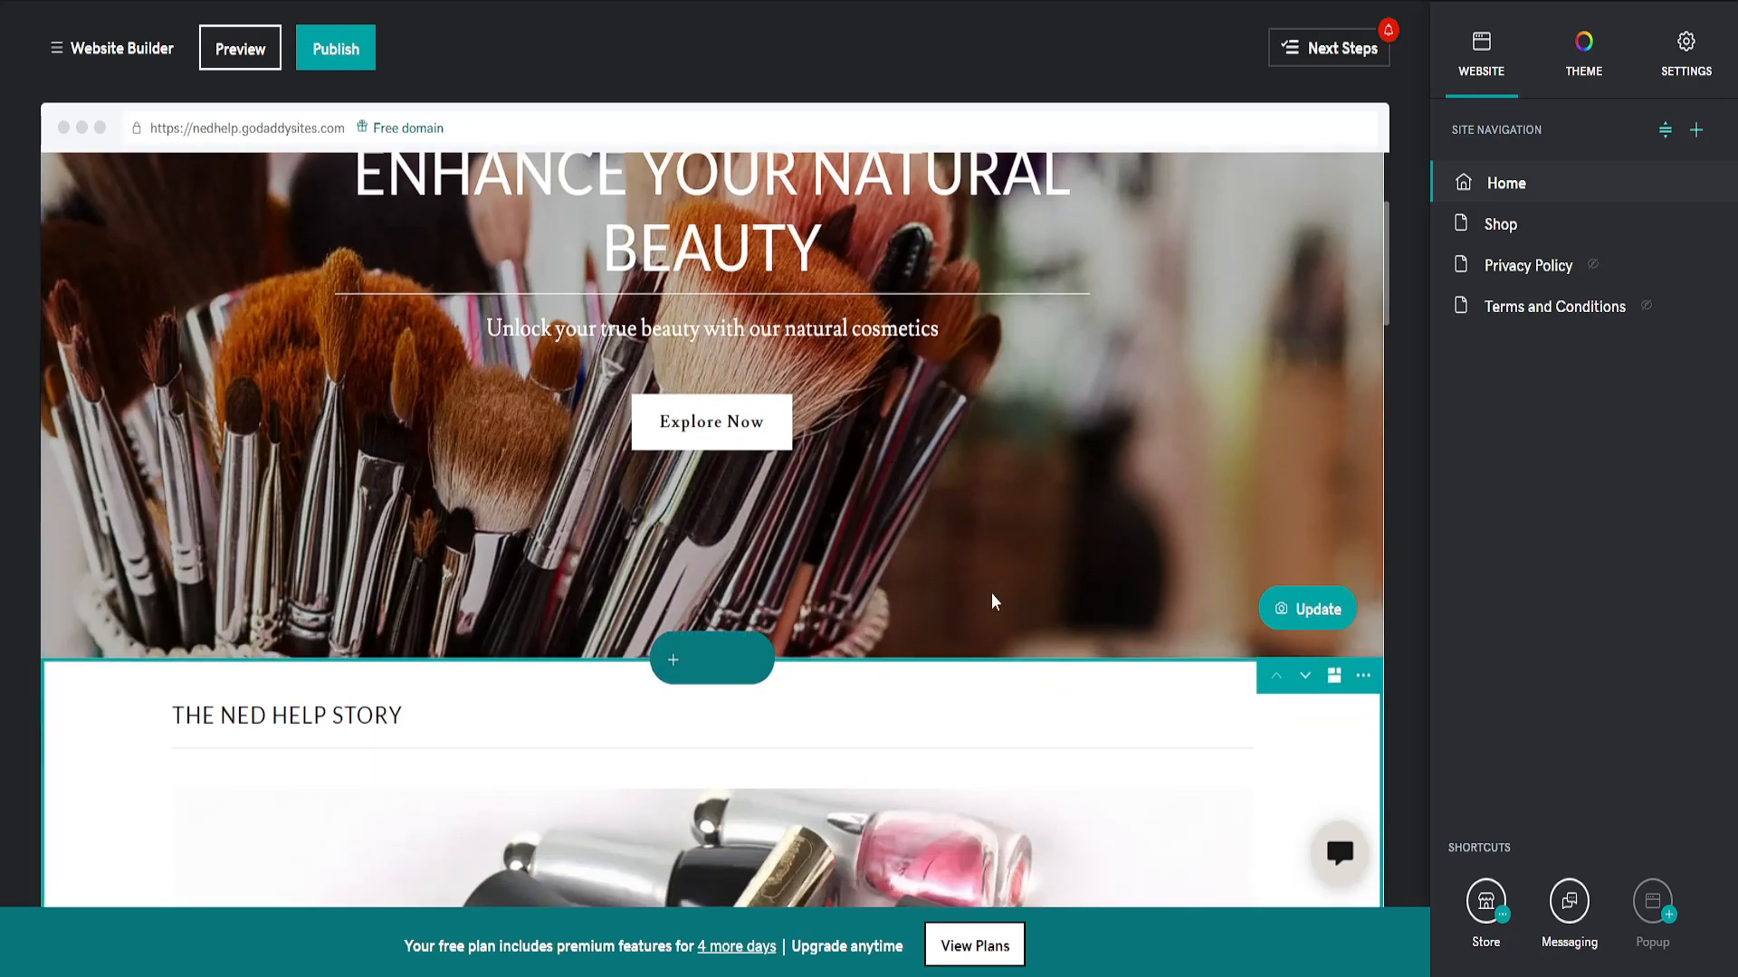
mouse_move(1535, 264)
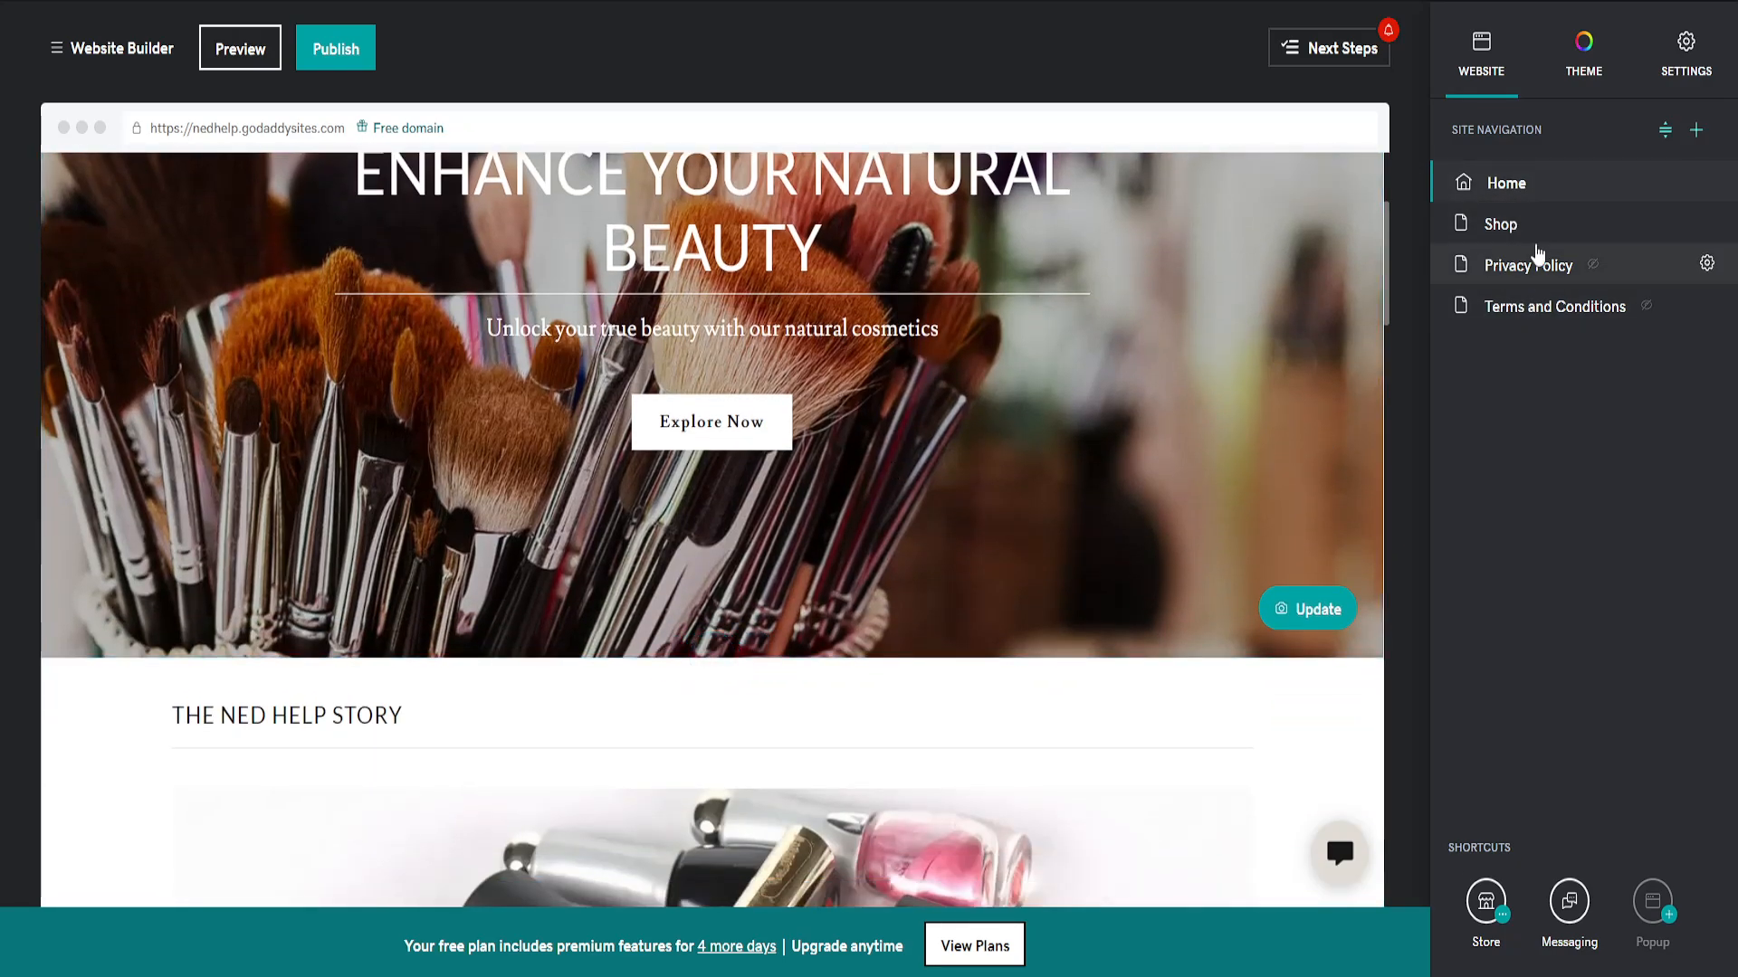
mouse_move(1498, 224)
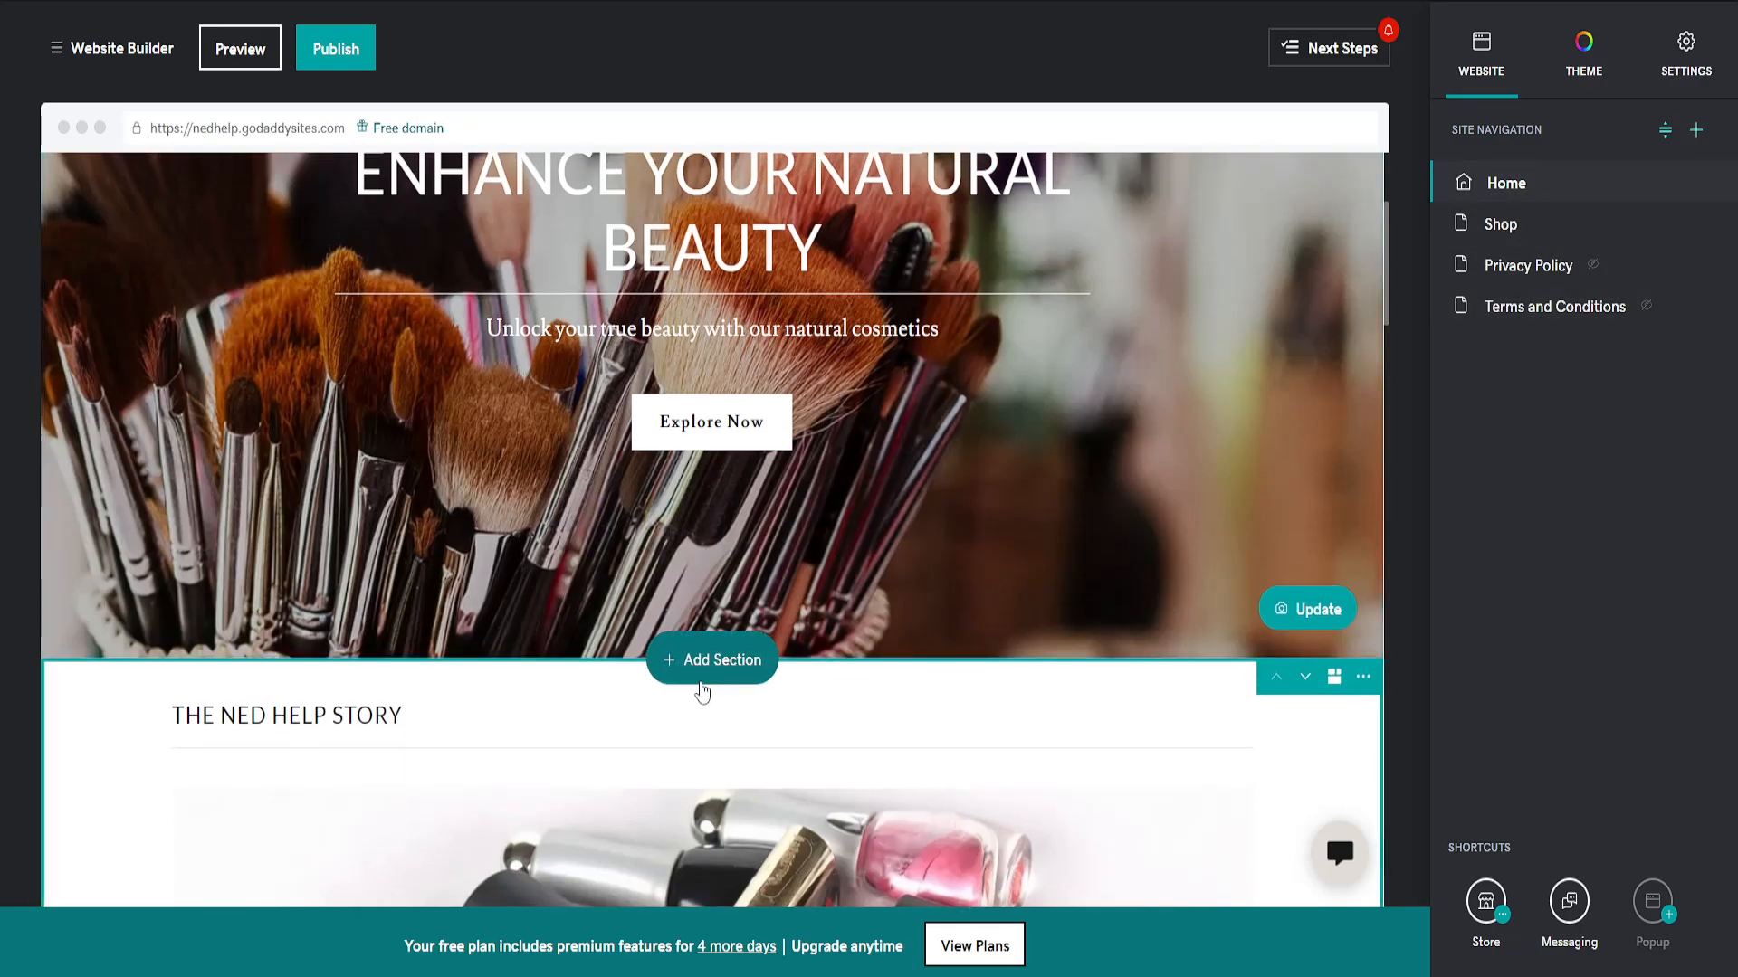
Step: Add Section between the hero and The Ned Help Story section
click(713, 659)
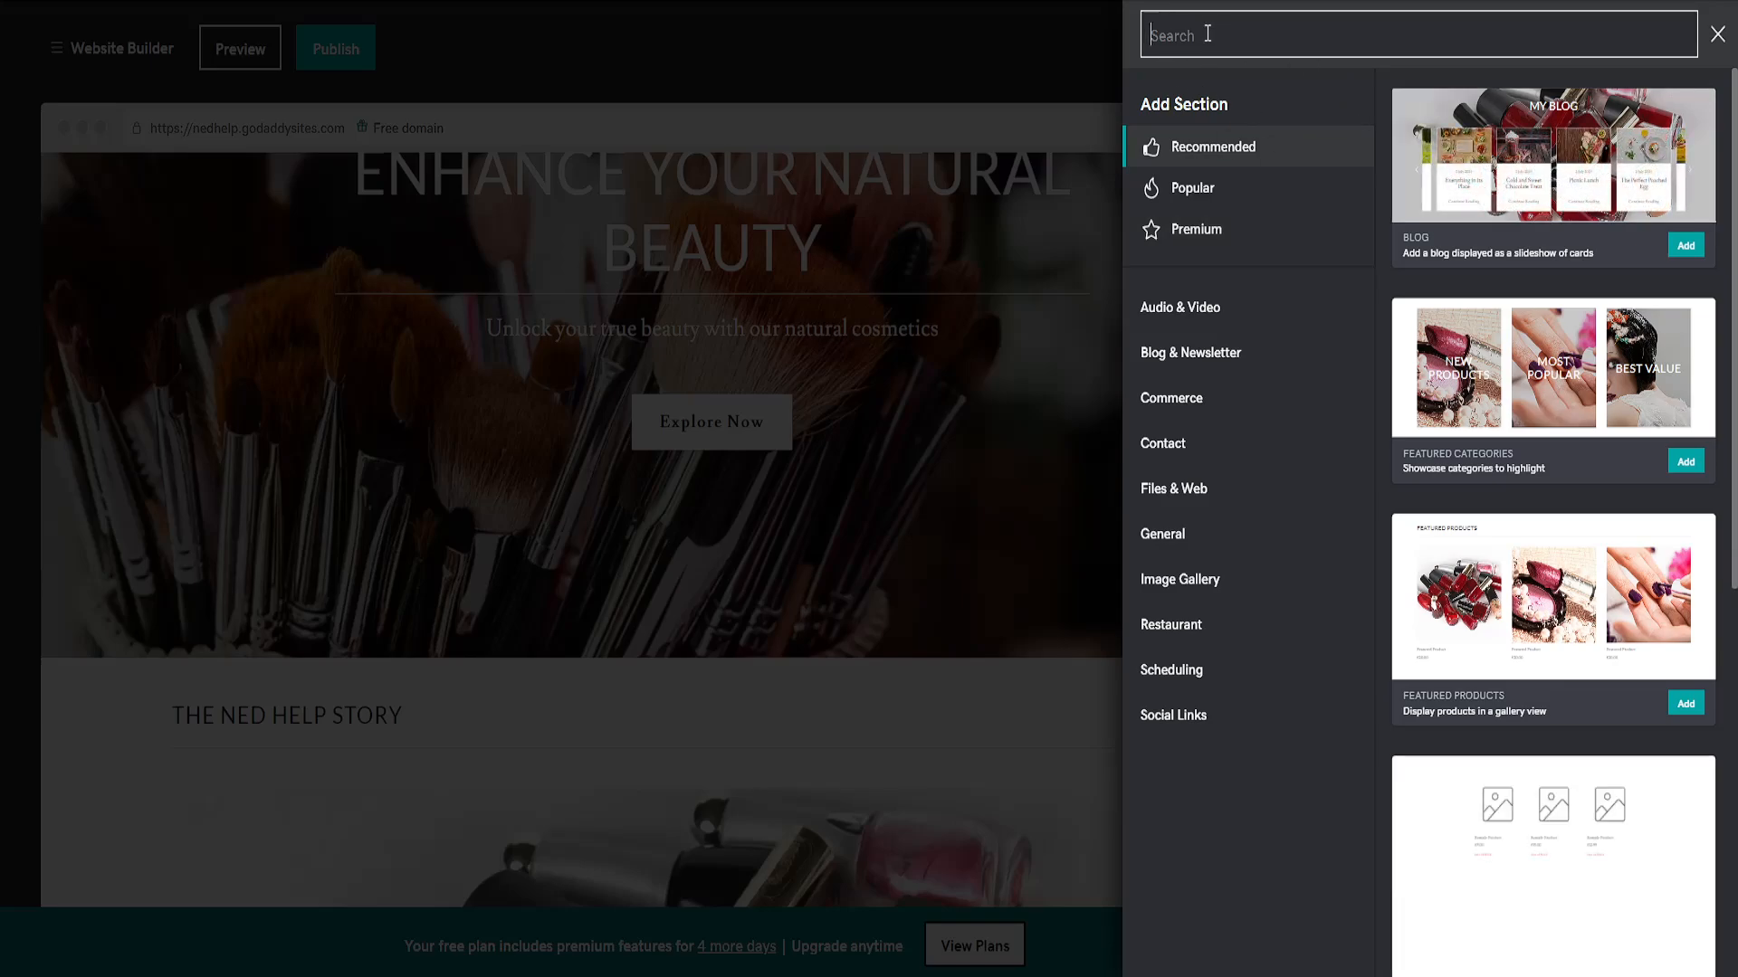
Step: Search 'html' in Add Section and insert the HTML custom-code section
text(html)
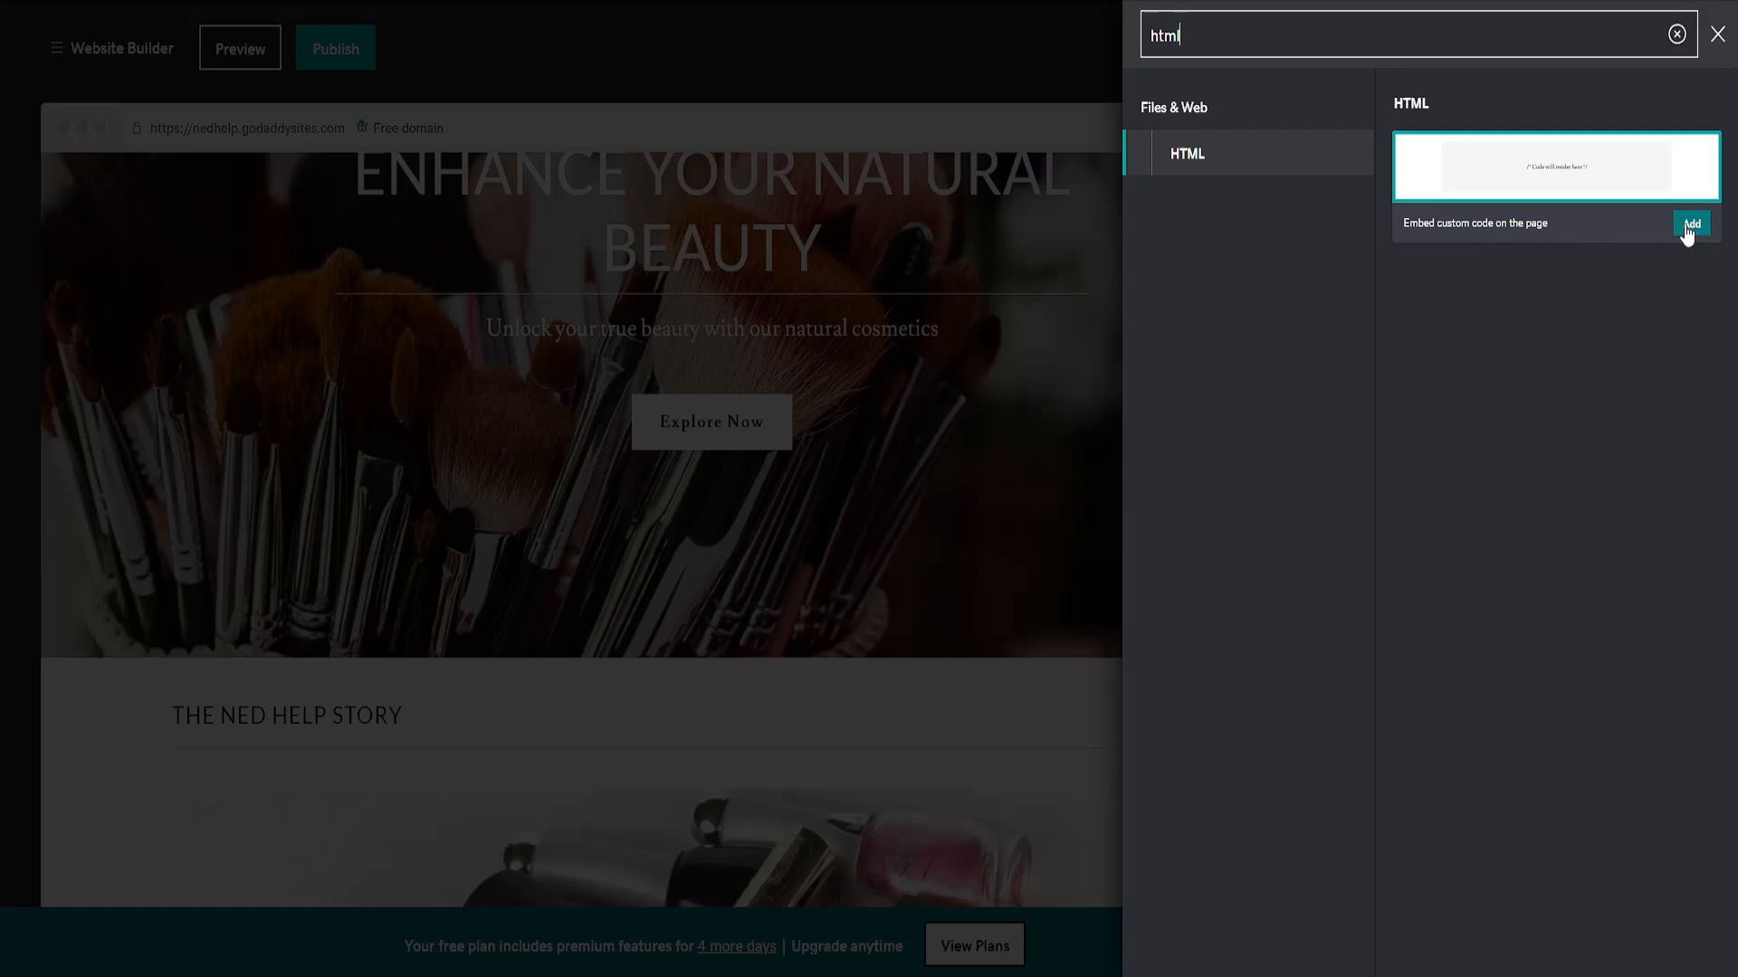
click(1691, 222)
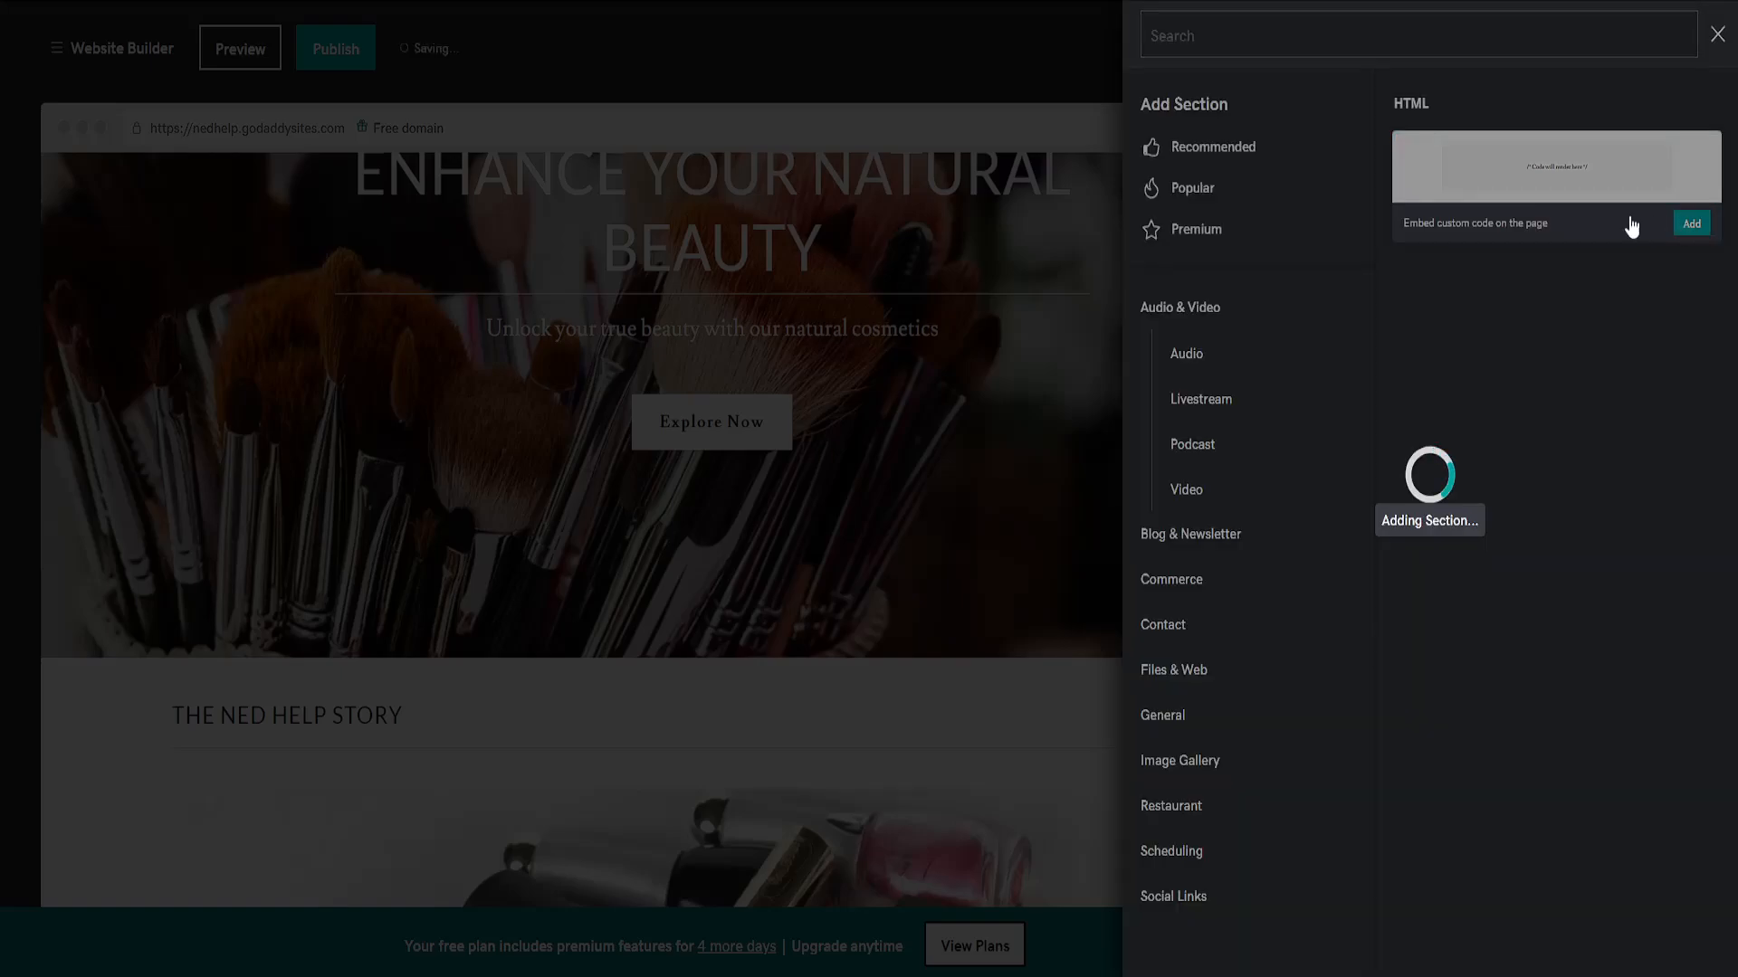
click(1690, 222)
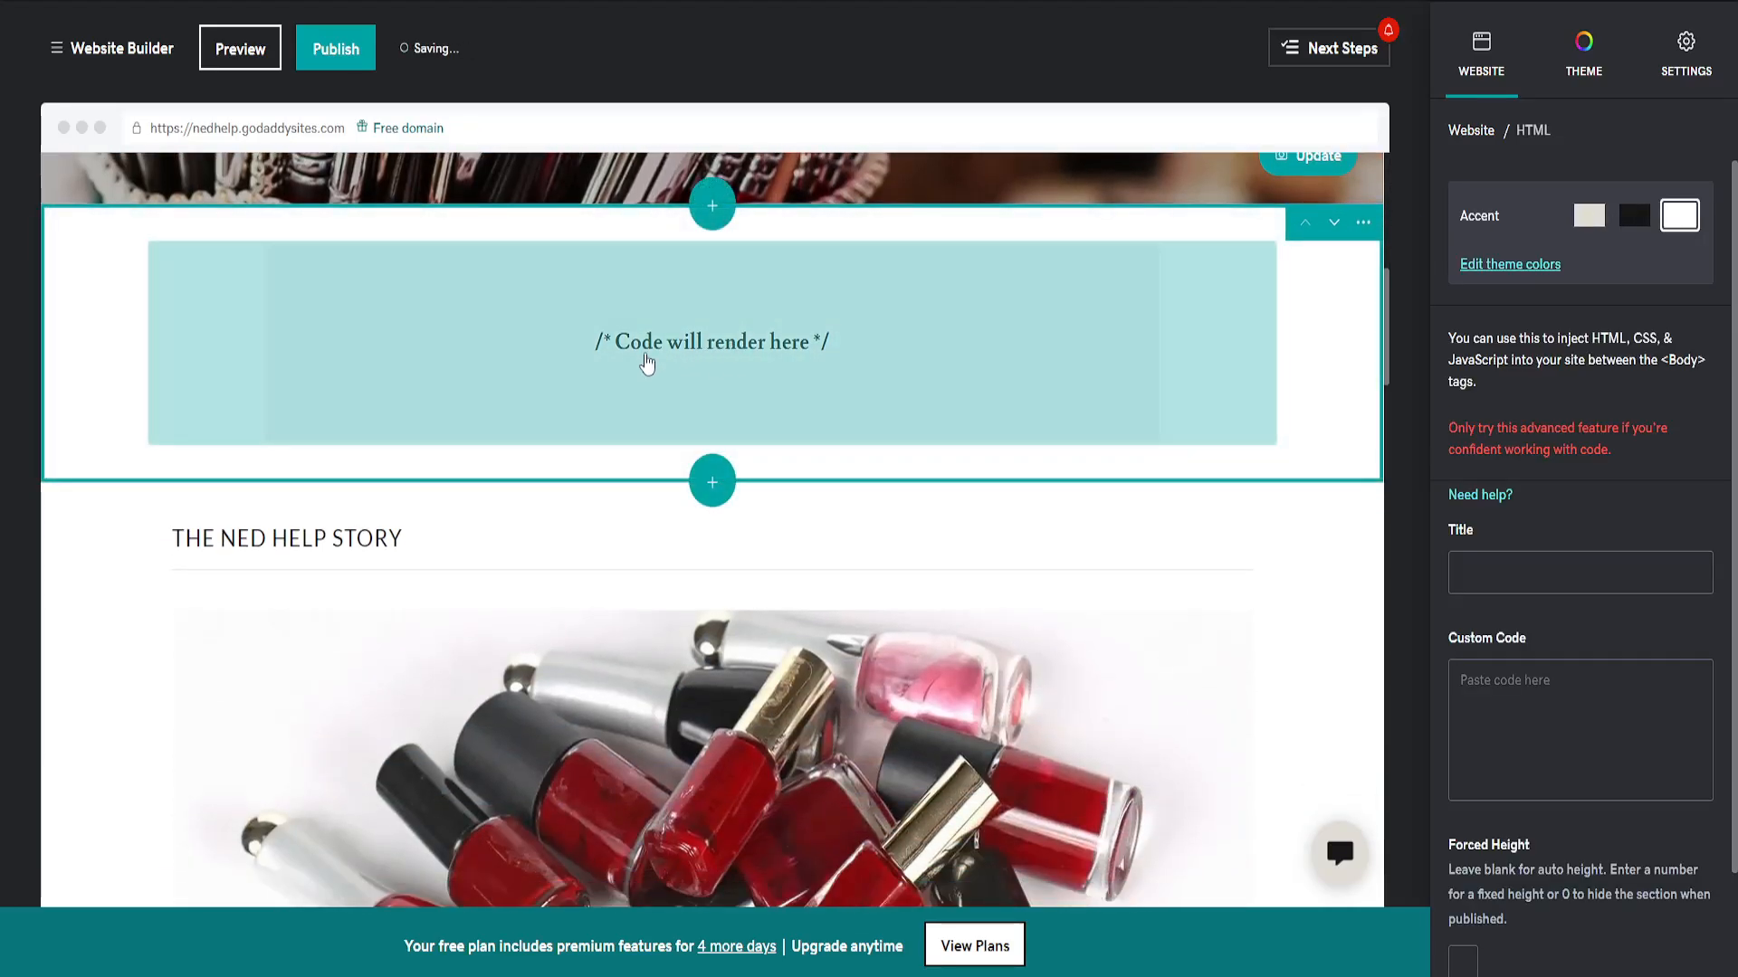
Step: Paste the Canva embed code into the Custom Code box and confirm with Done
click(1578, 730)
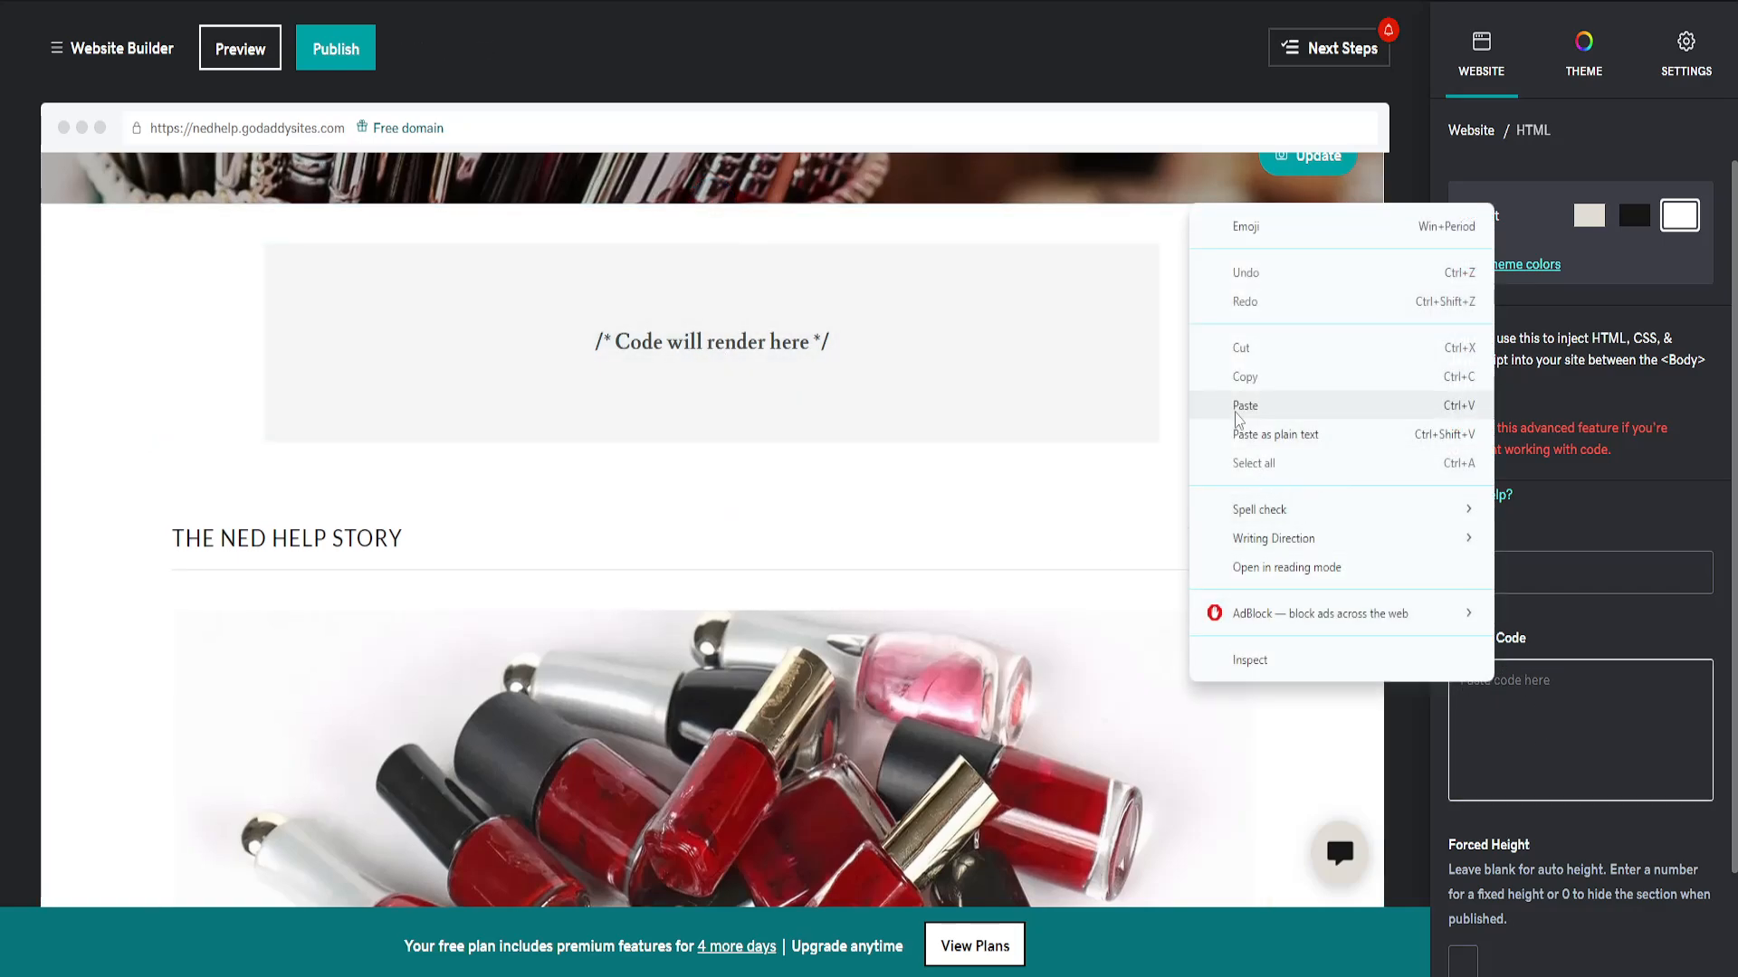
click(1245, 404)
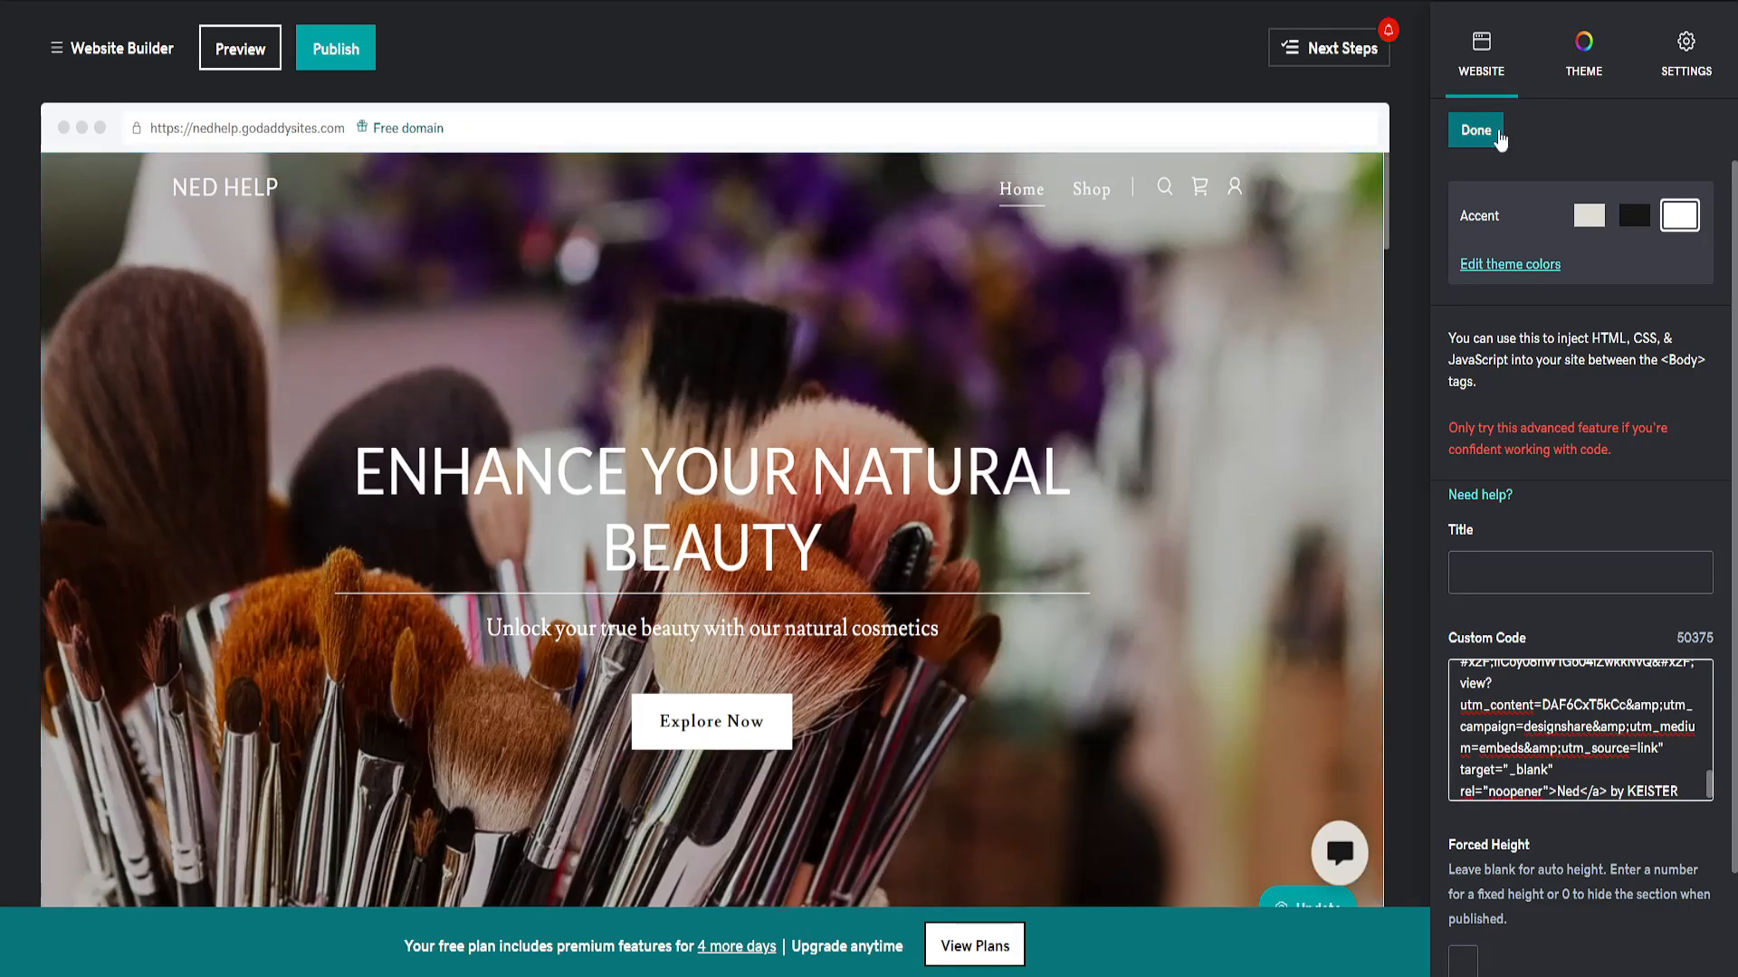
click(1476, 130)
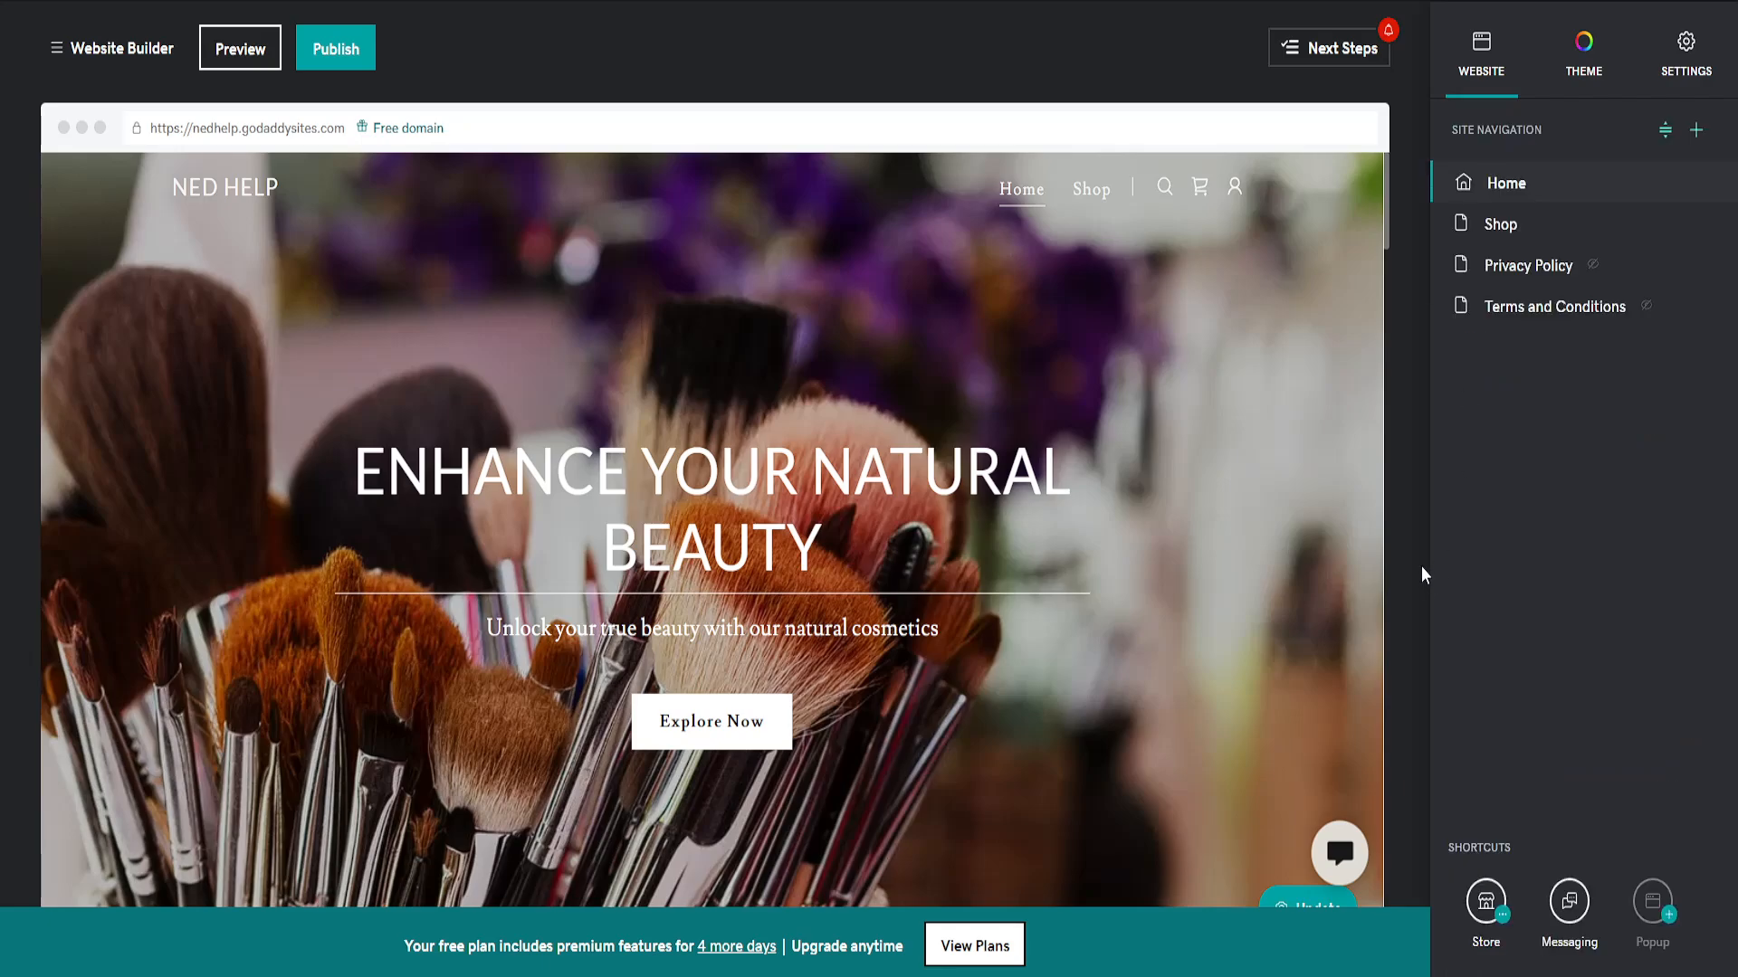
mouse_move(1414, 541)
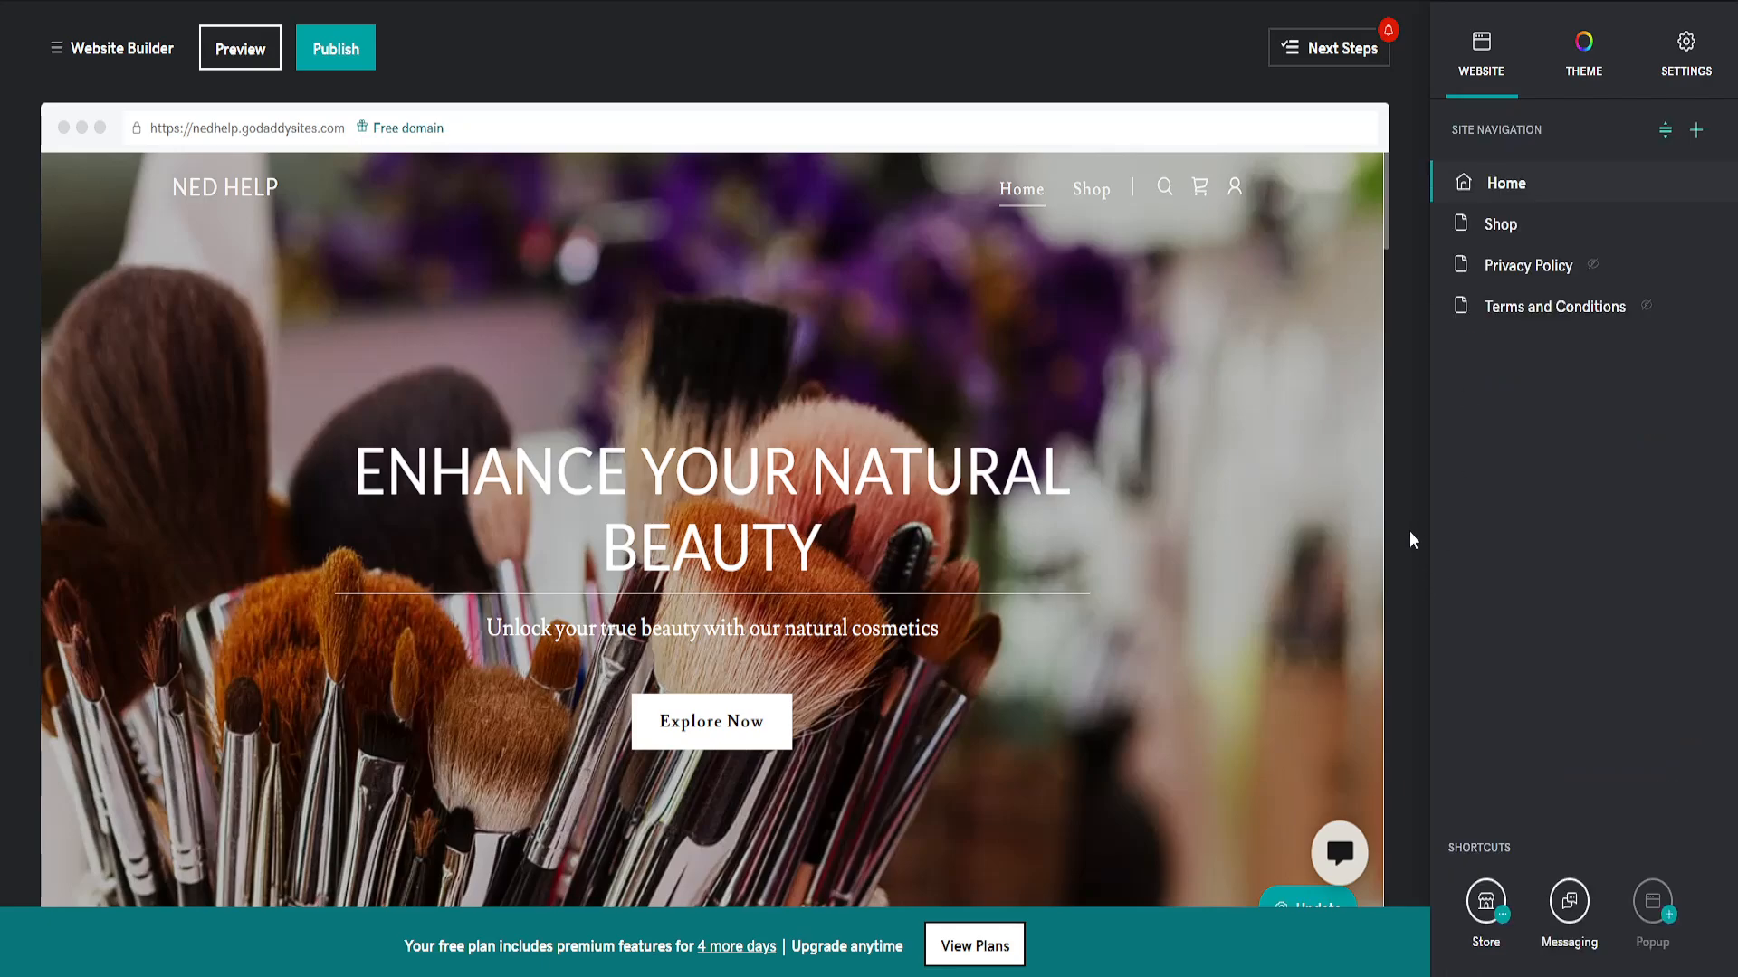